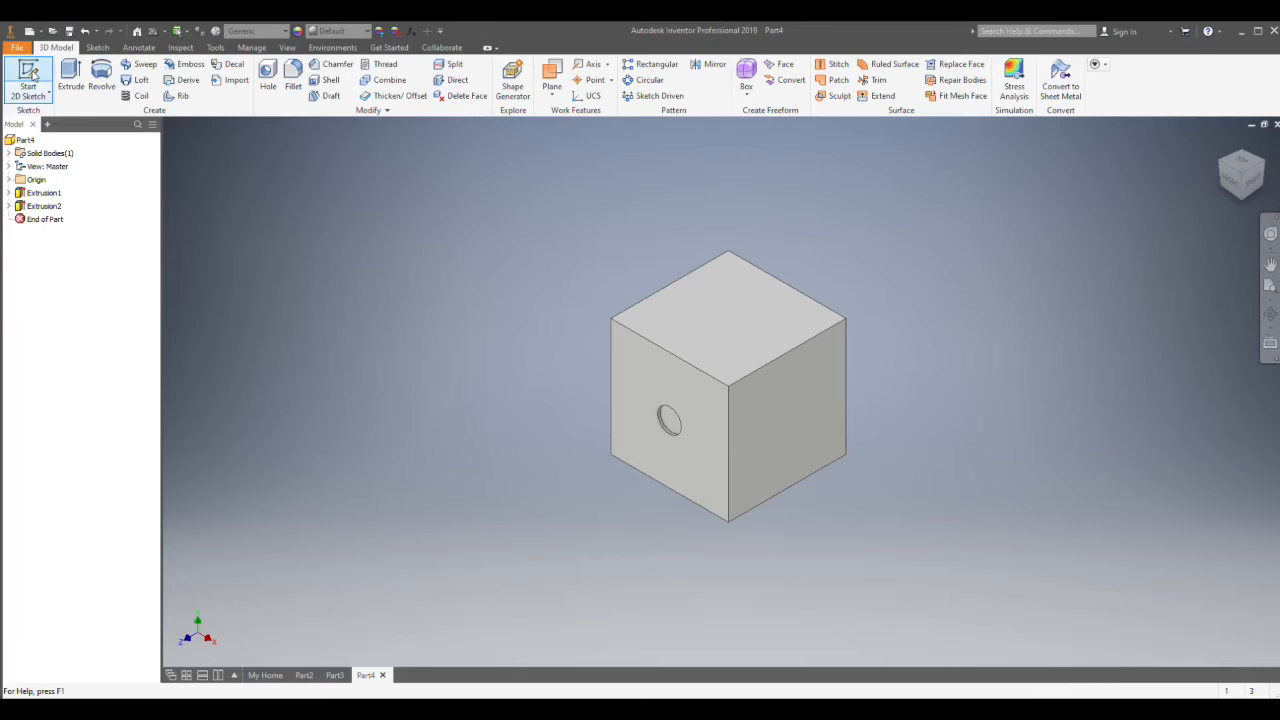
- Sketch two circles on the top face, one near the top-left corner and one near the lower-right
left_click(28, 80)
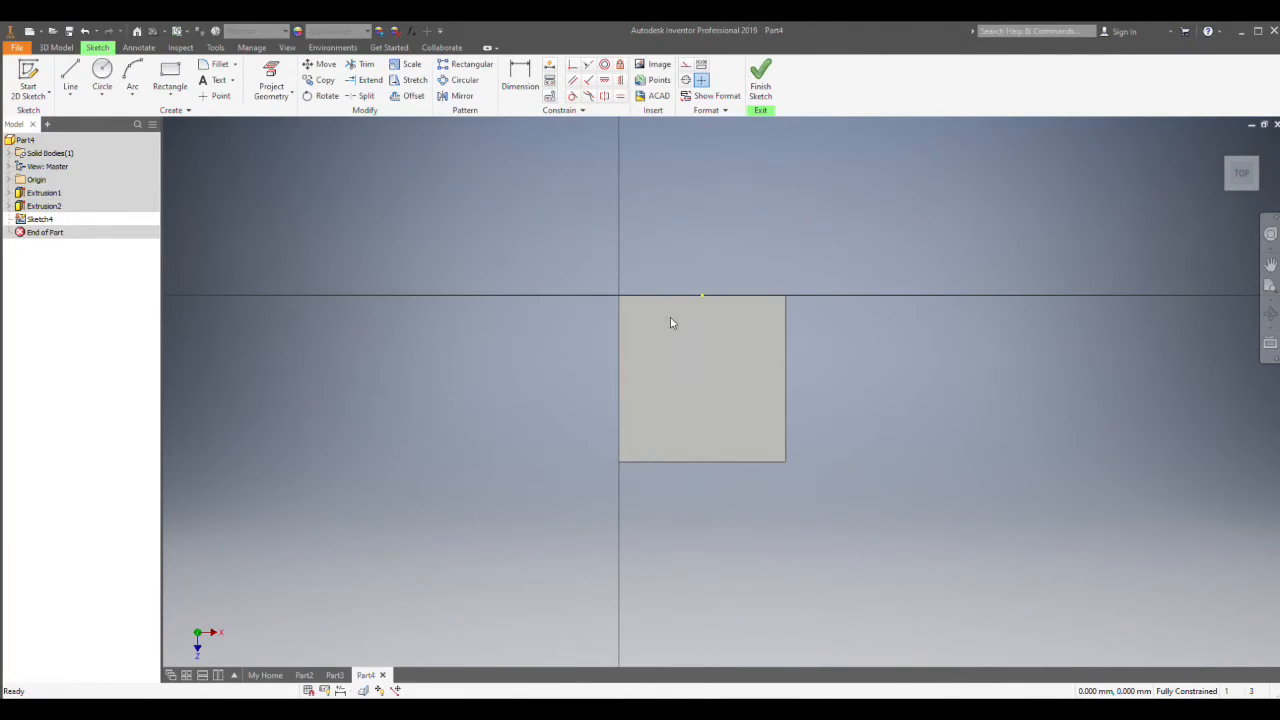
left_click(100, 76)
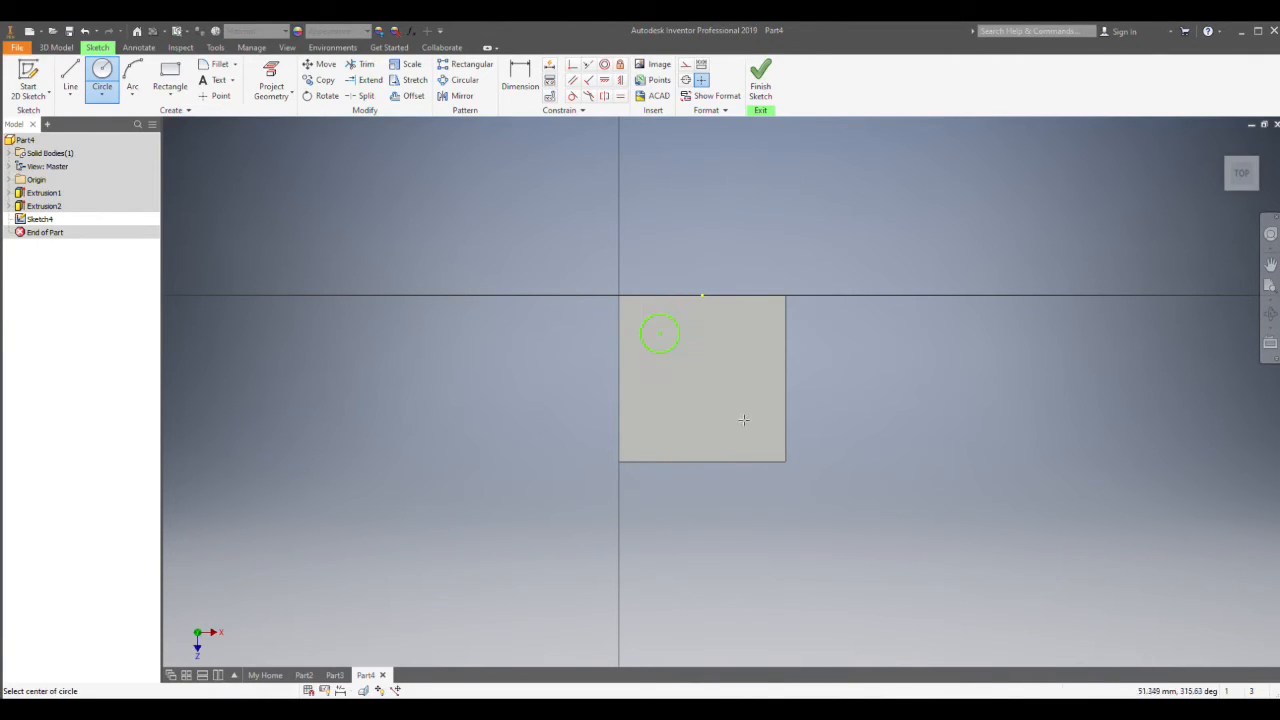
left_click(744, 420)
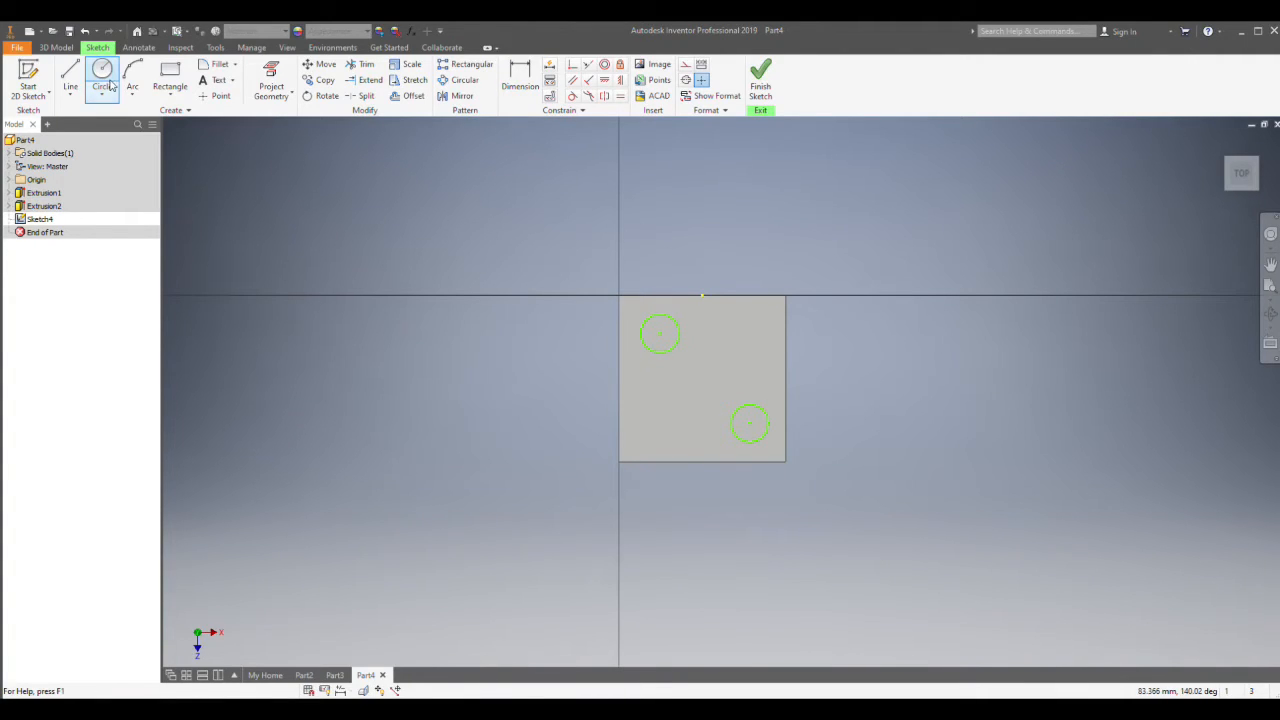
left_click(520, 80)
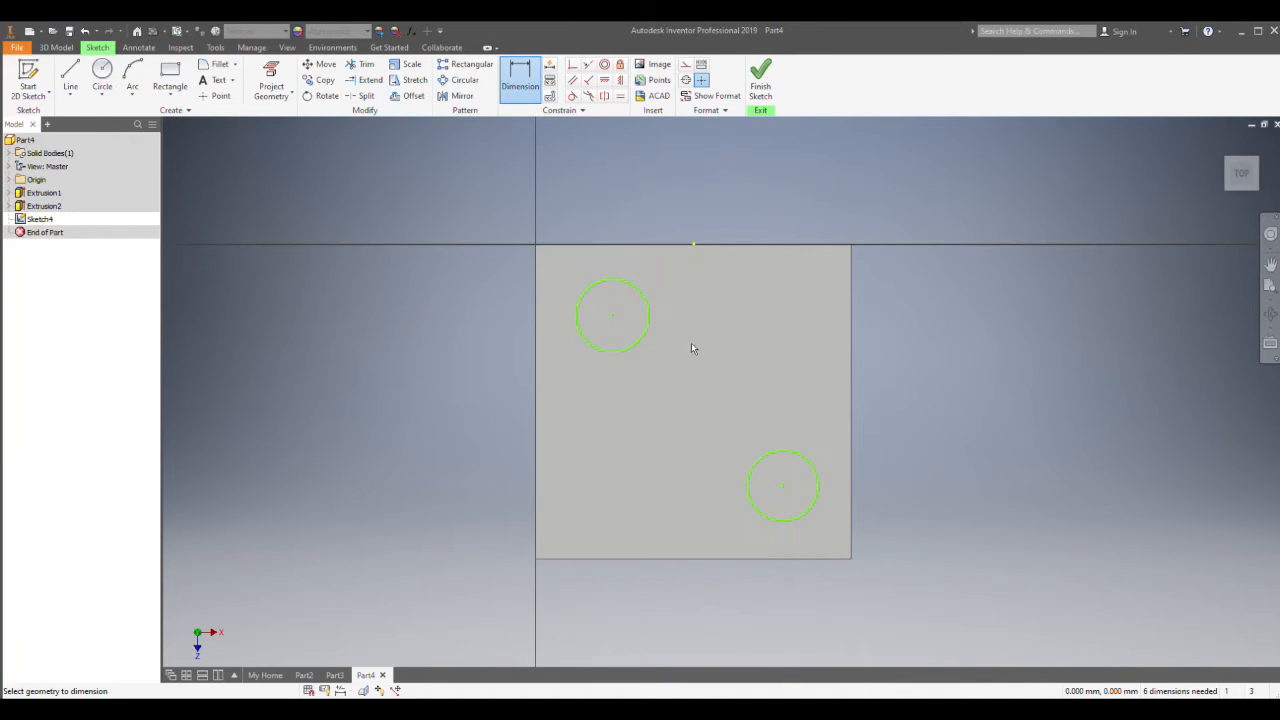
mouse_move(620, 258)
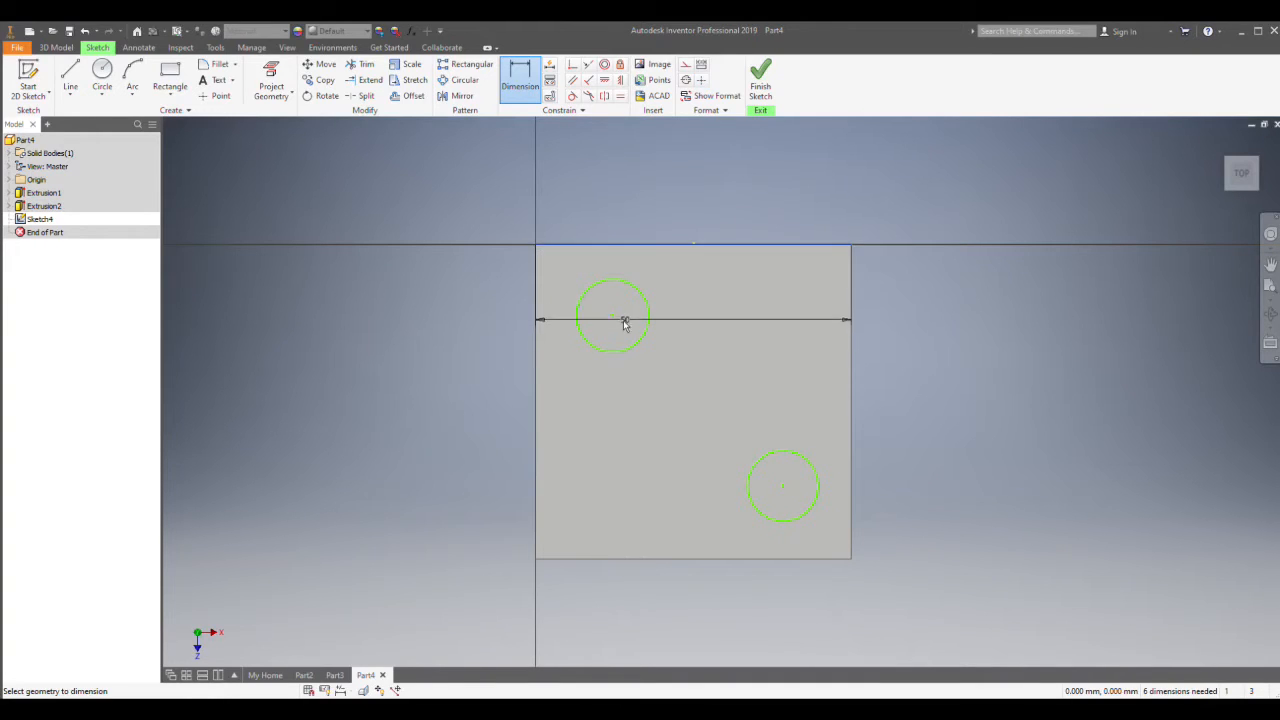
- Dimension both circles to diameter 10 with 12.5 offsets from the edges, then finish the sketch
left_click(612, 316)
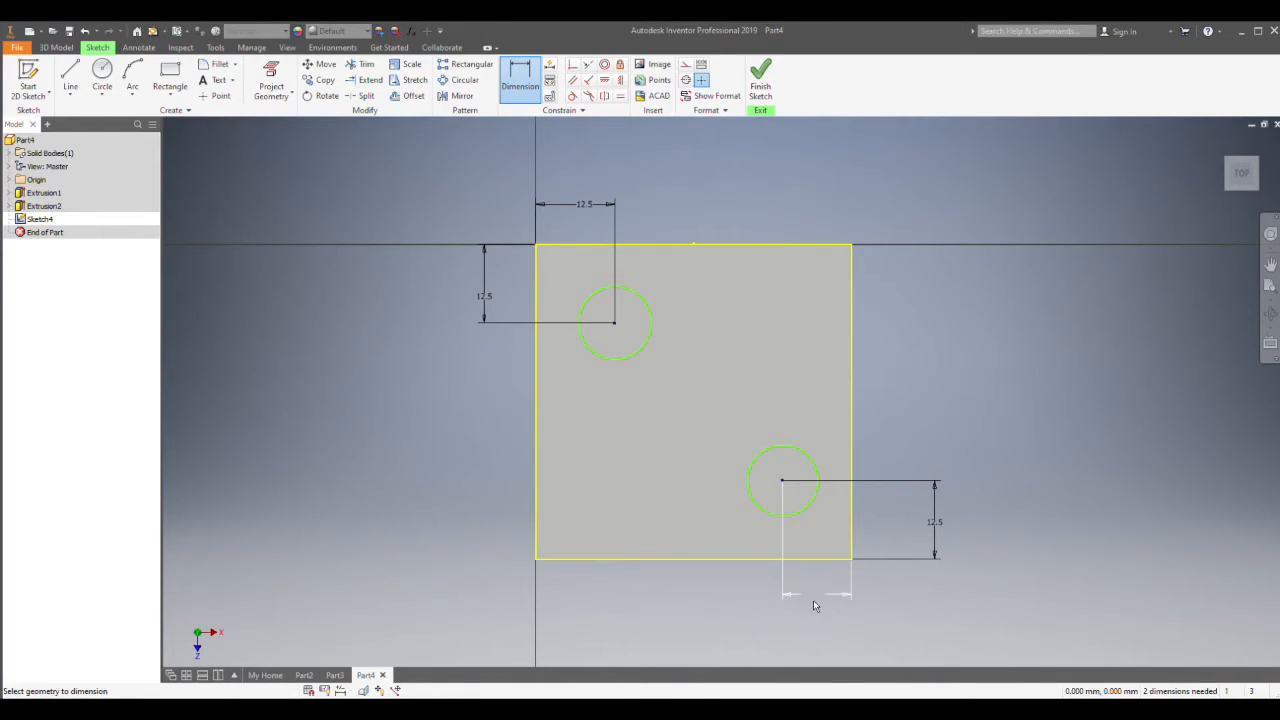
left_click(816, 594)
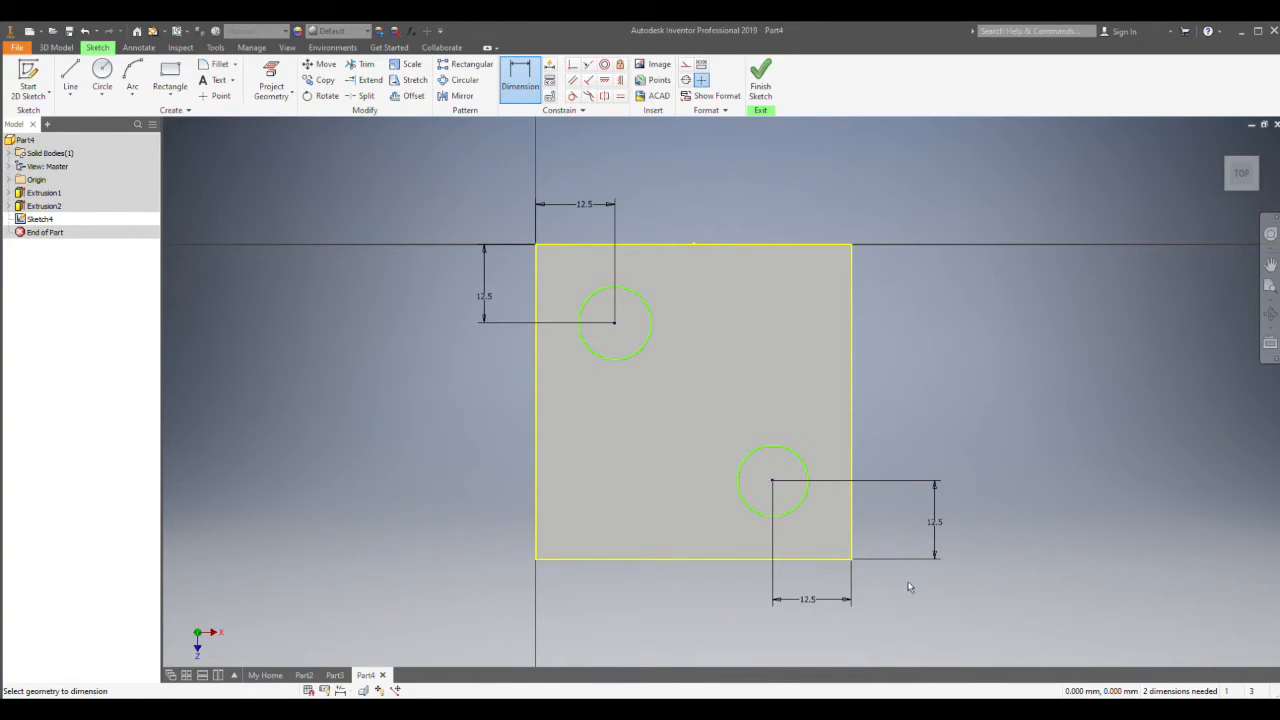
left_click(616, 324)
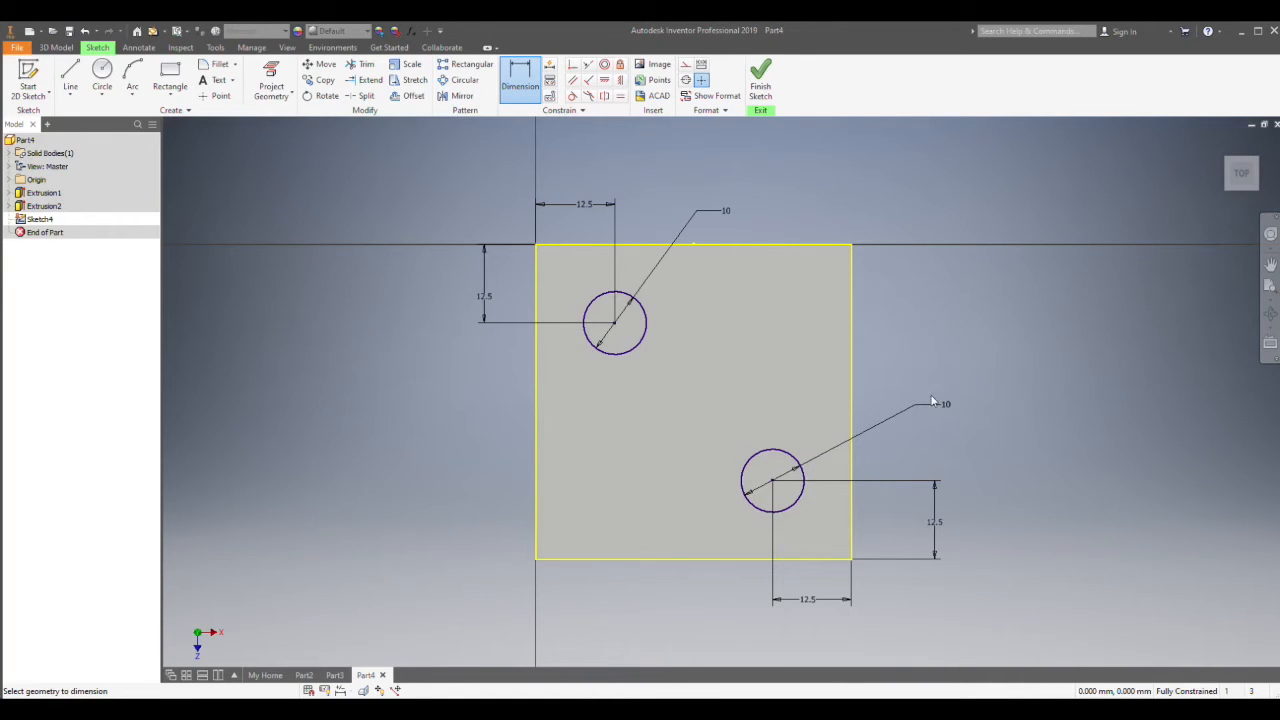
left_click(760, 84)
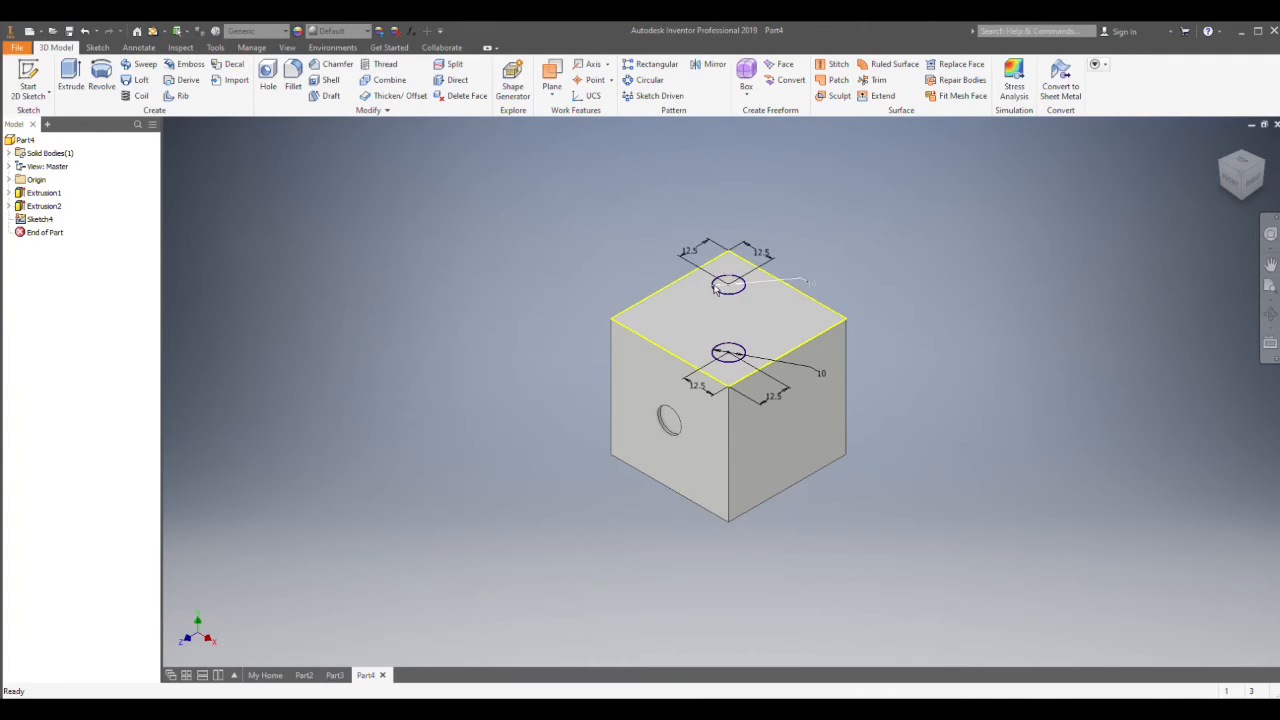
- Extrude both circle profiles reversed into the cube as a cut to form two holes
left_click(70, 76)
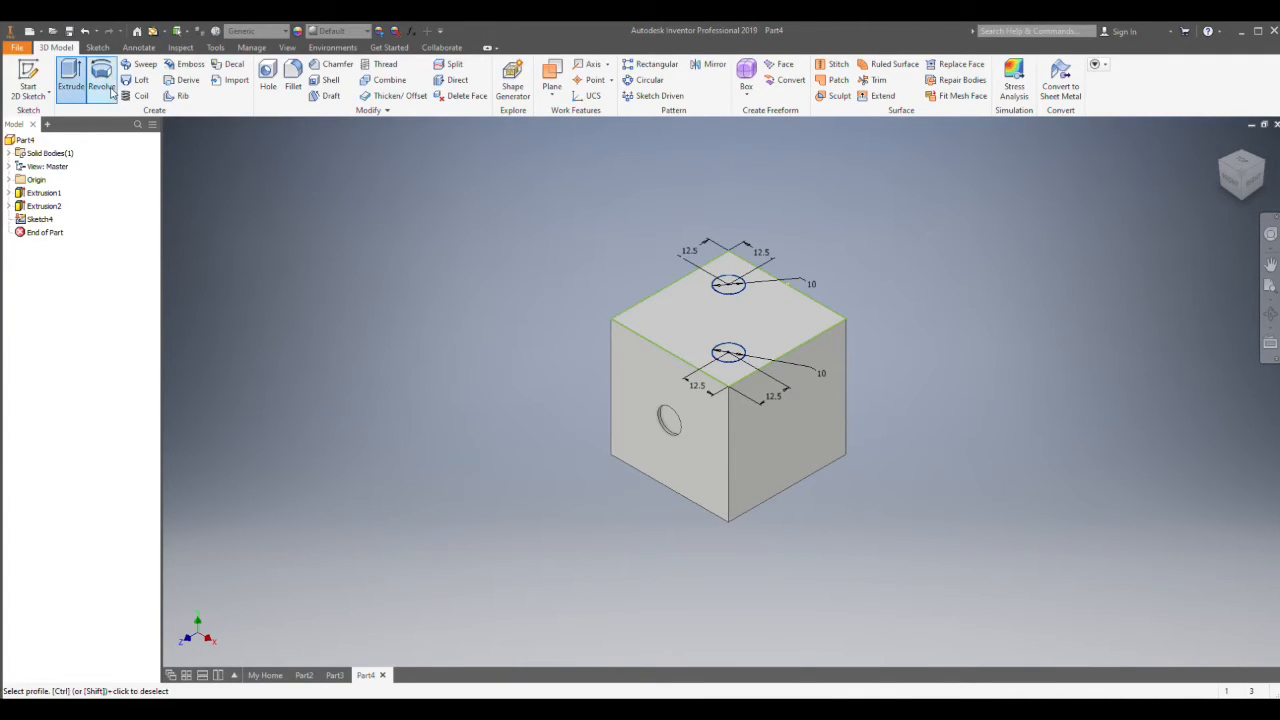
mouse_move(264, 178)
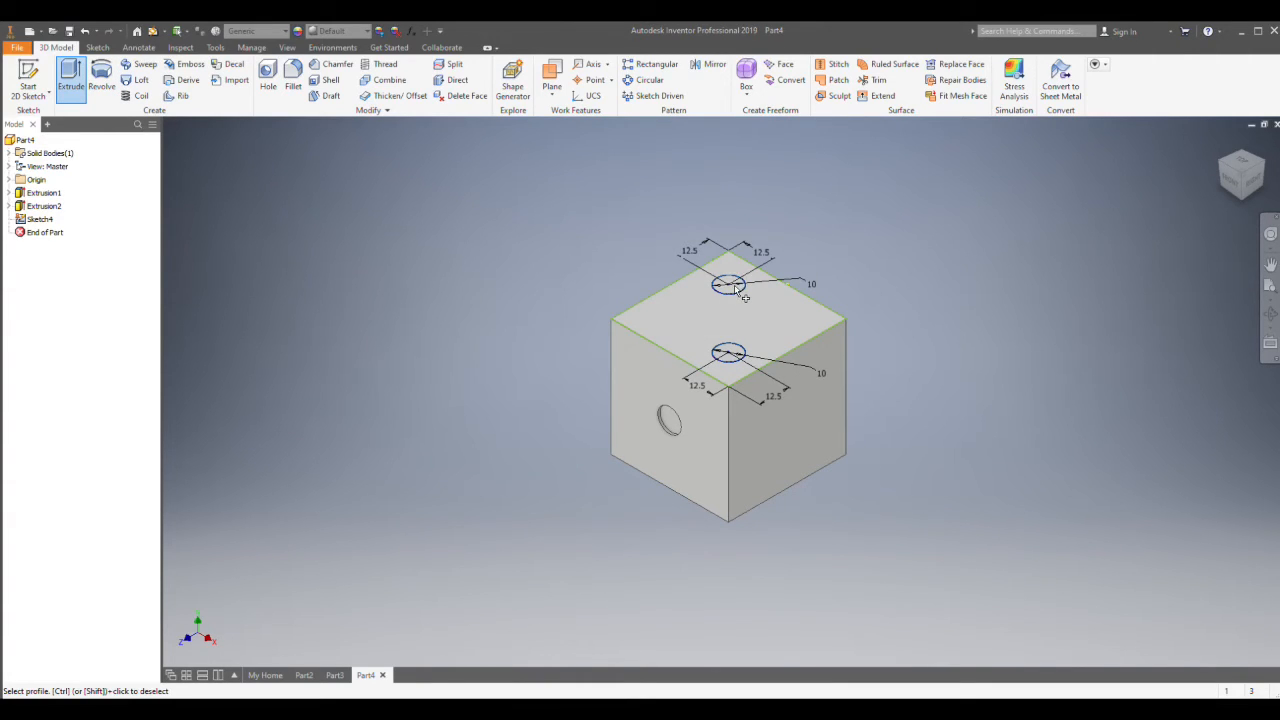
left_click(728, 288)
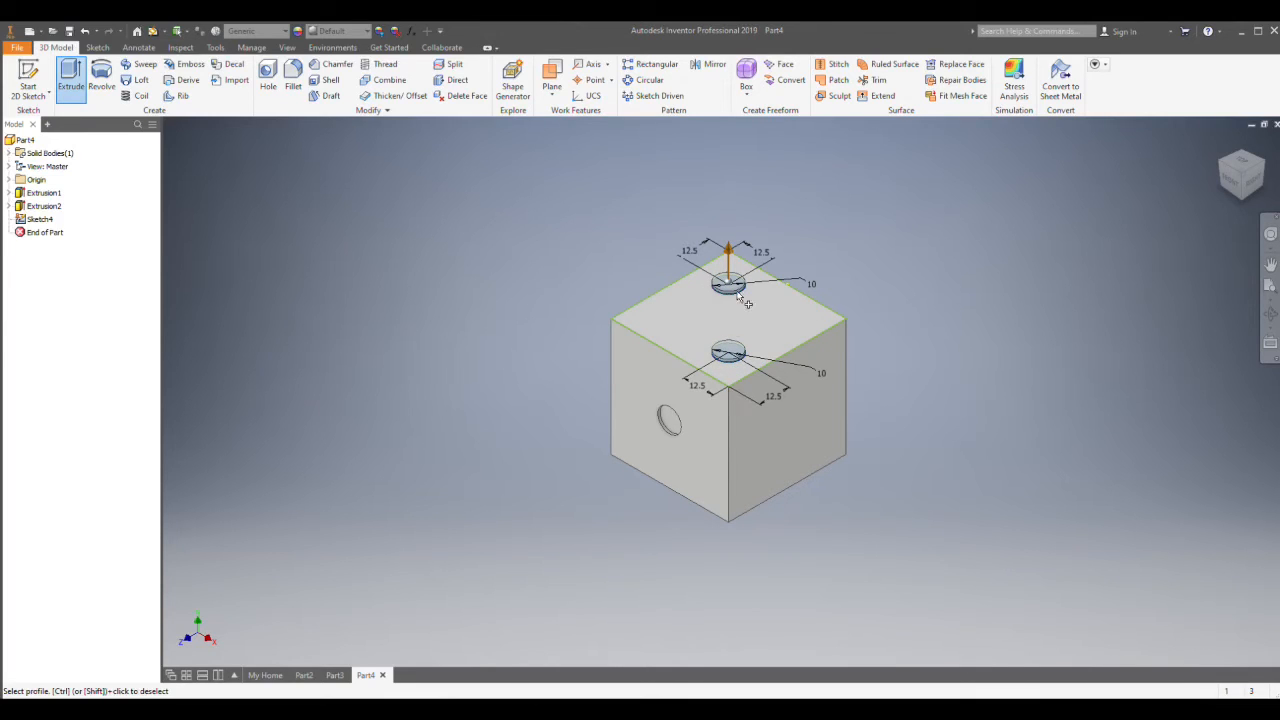
mouse_move(738, 308)
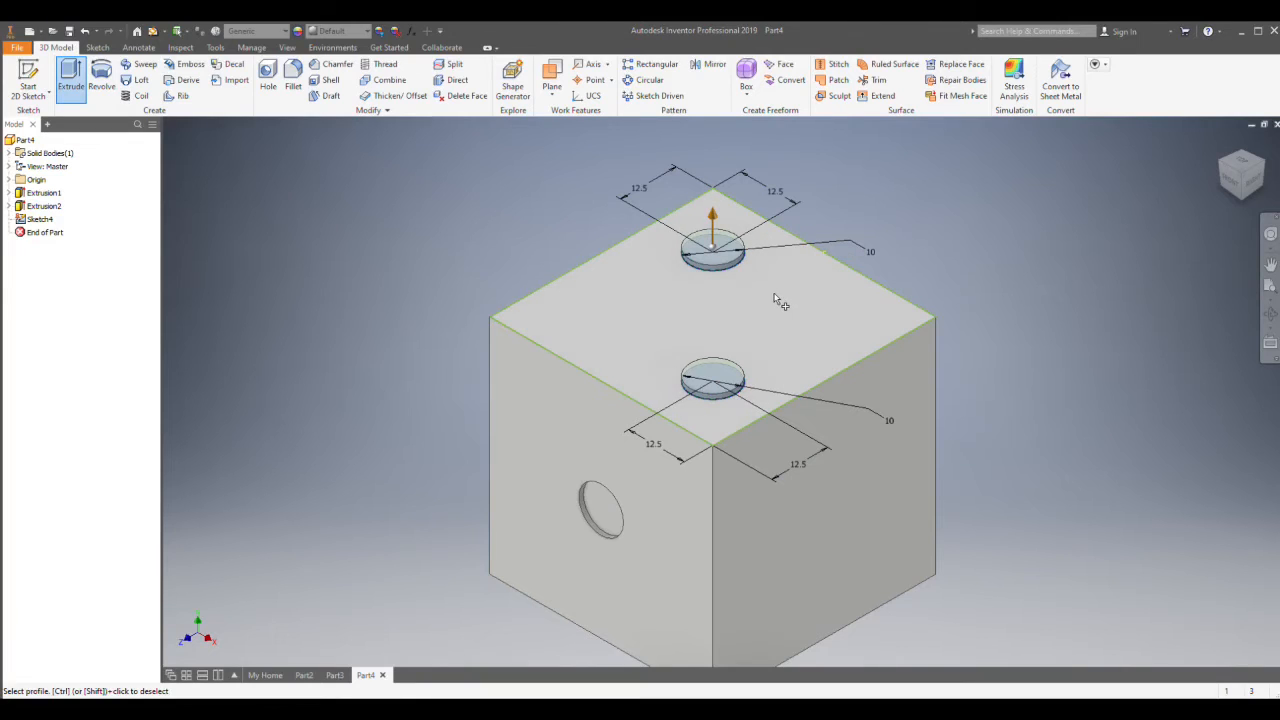
mouse_move(784, 288)
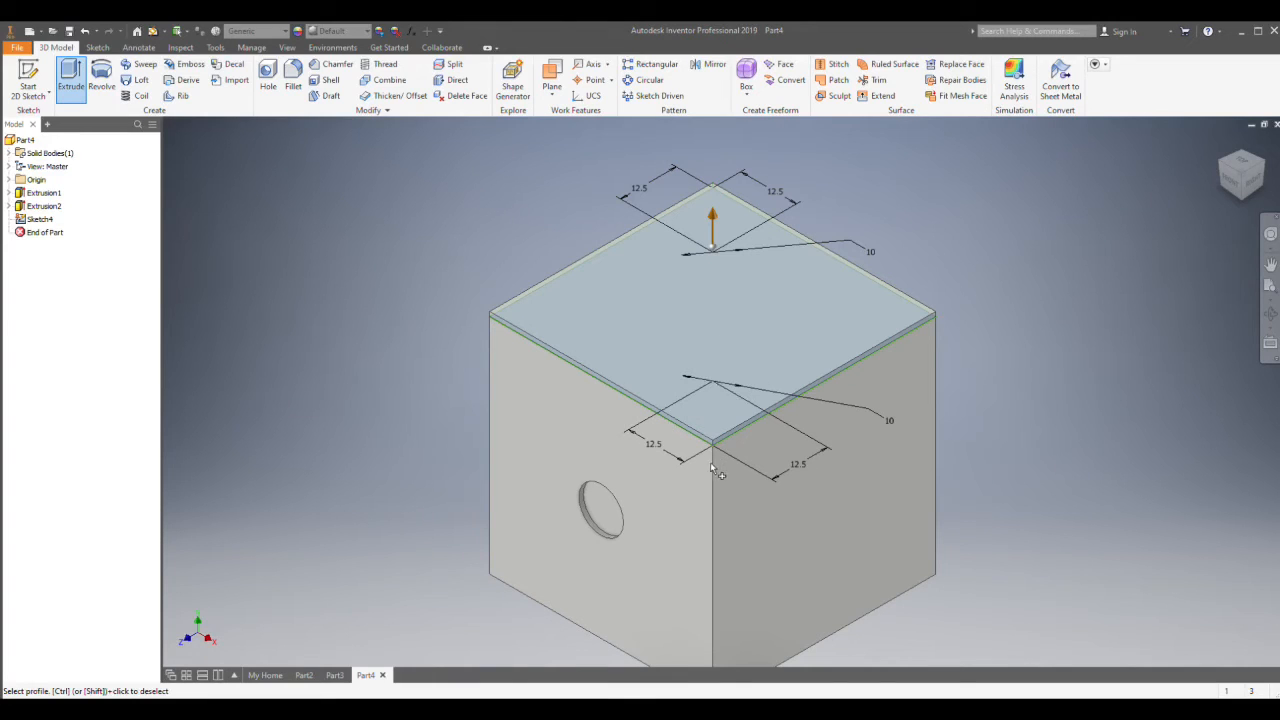
mouse_move(644, 250)
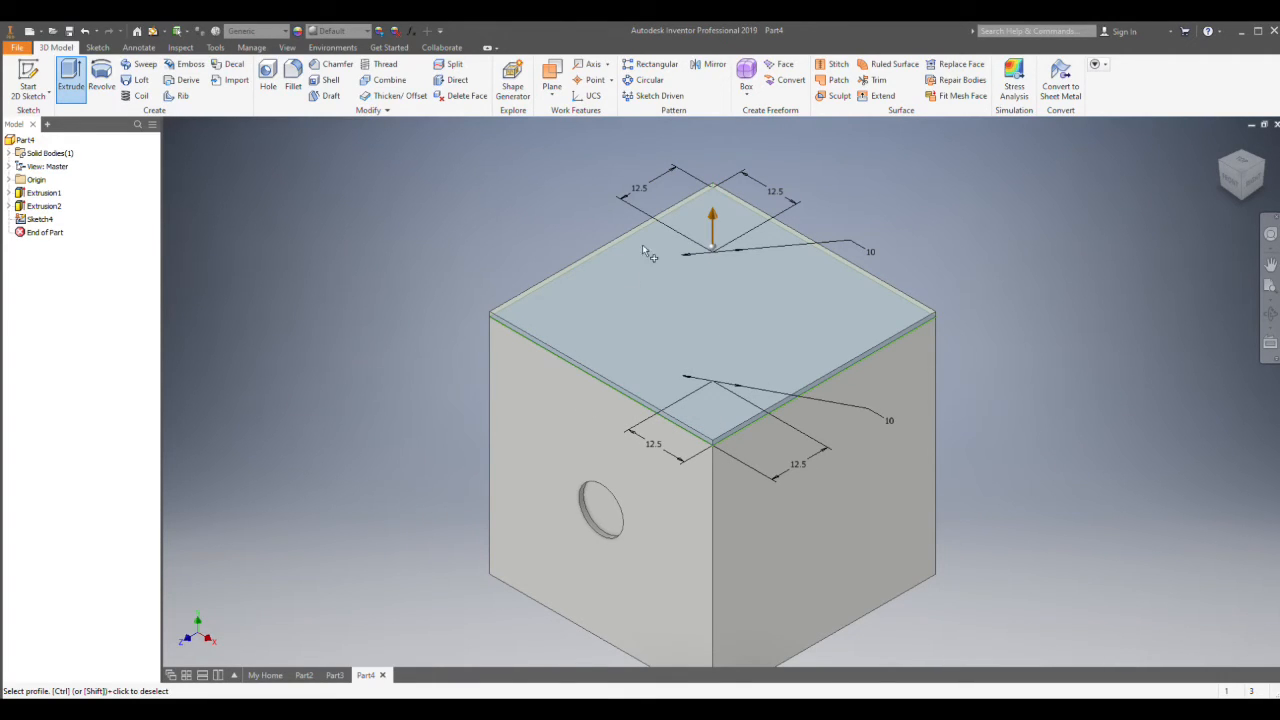
mouse_move(348, 304)
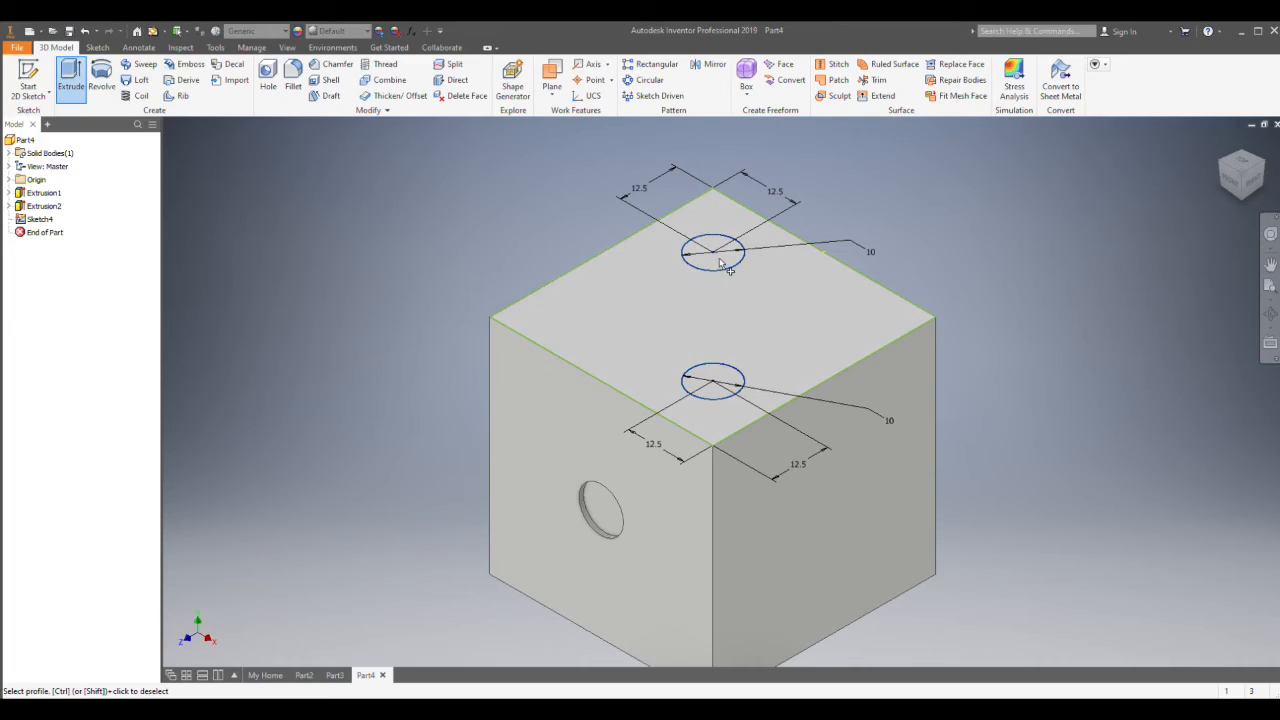
left_click(712, 252)
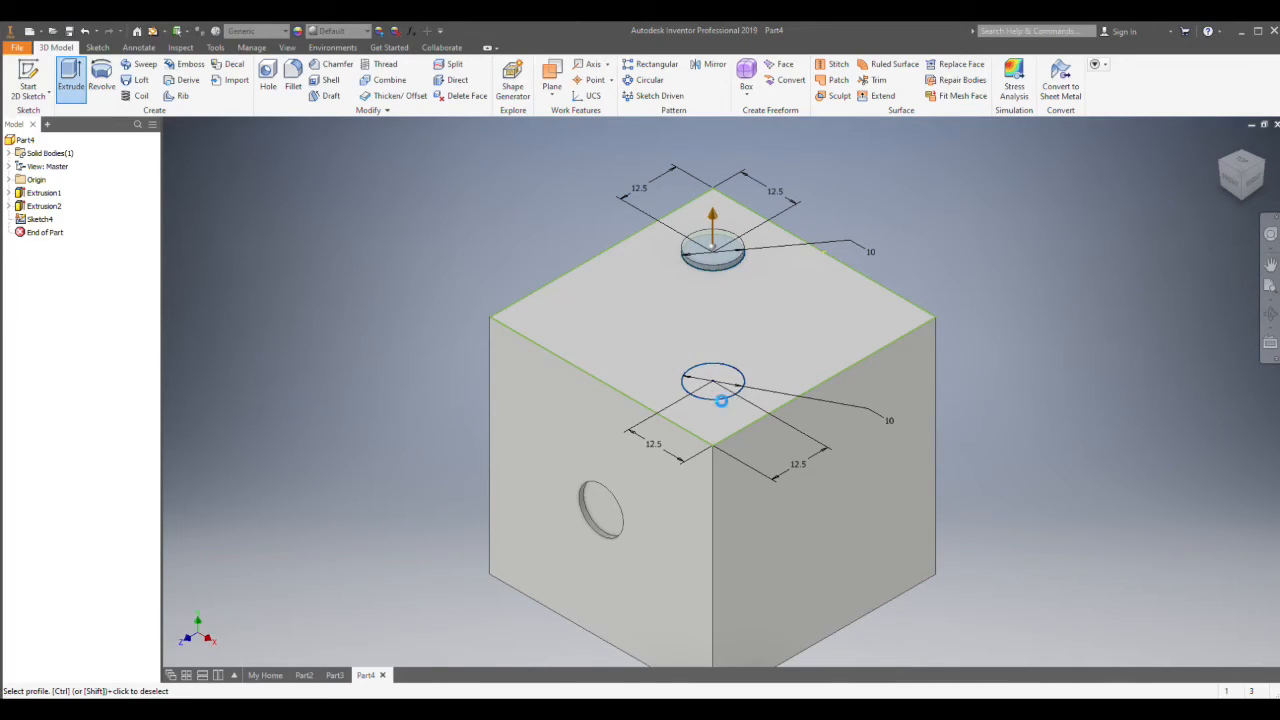
left_click(712, 382)
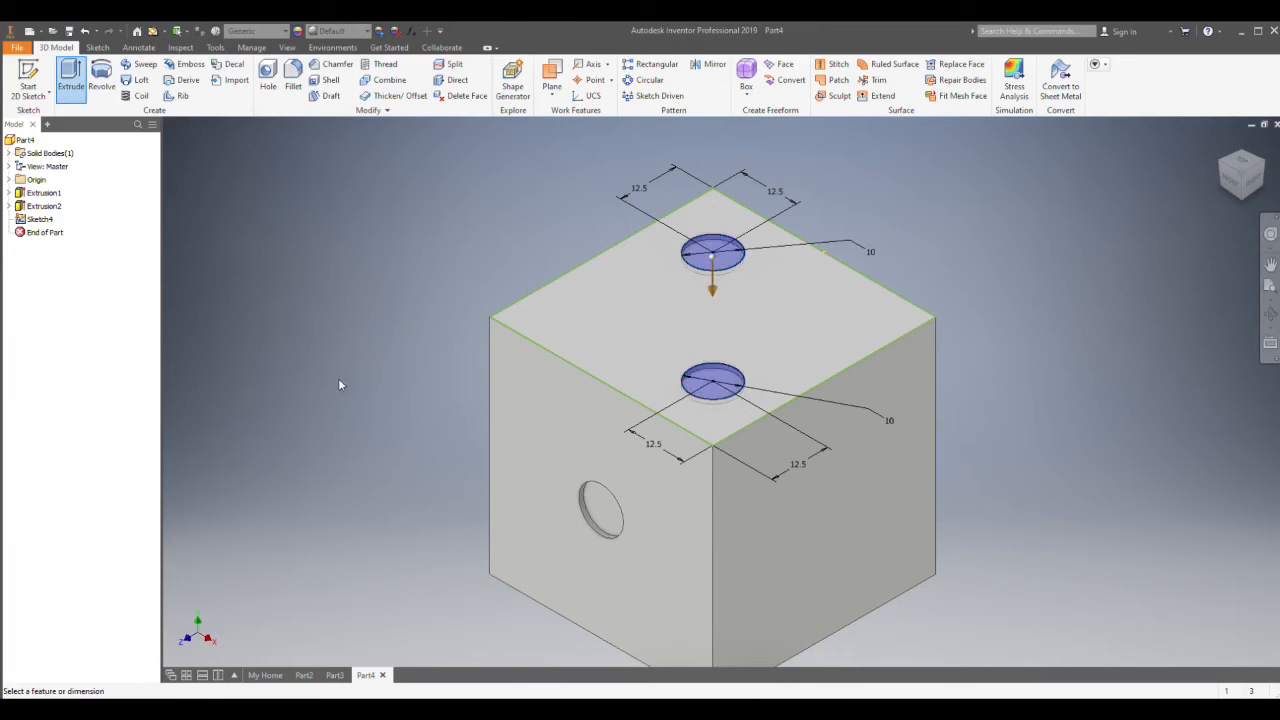
mouse_move(504, 388)
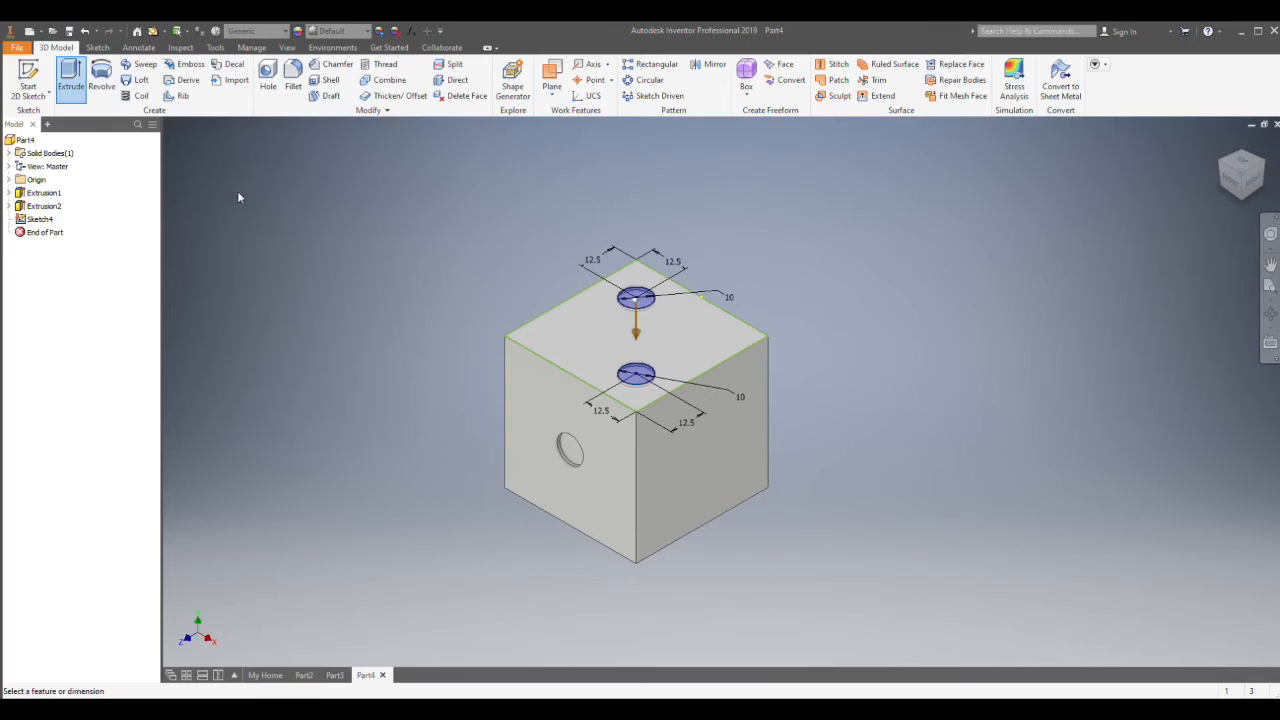
mouse_move(260, 204)
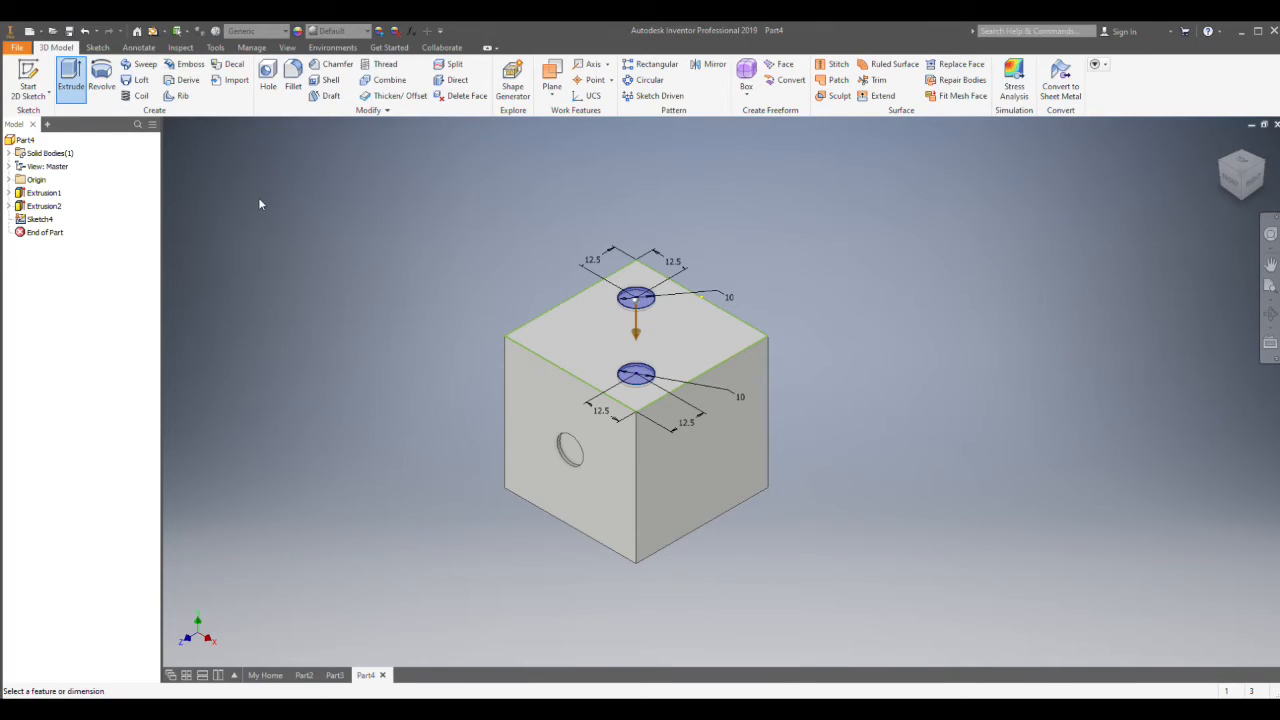
mouse_move(256, 192)
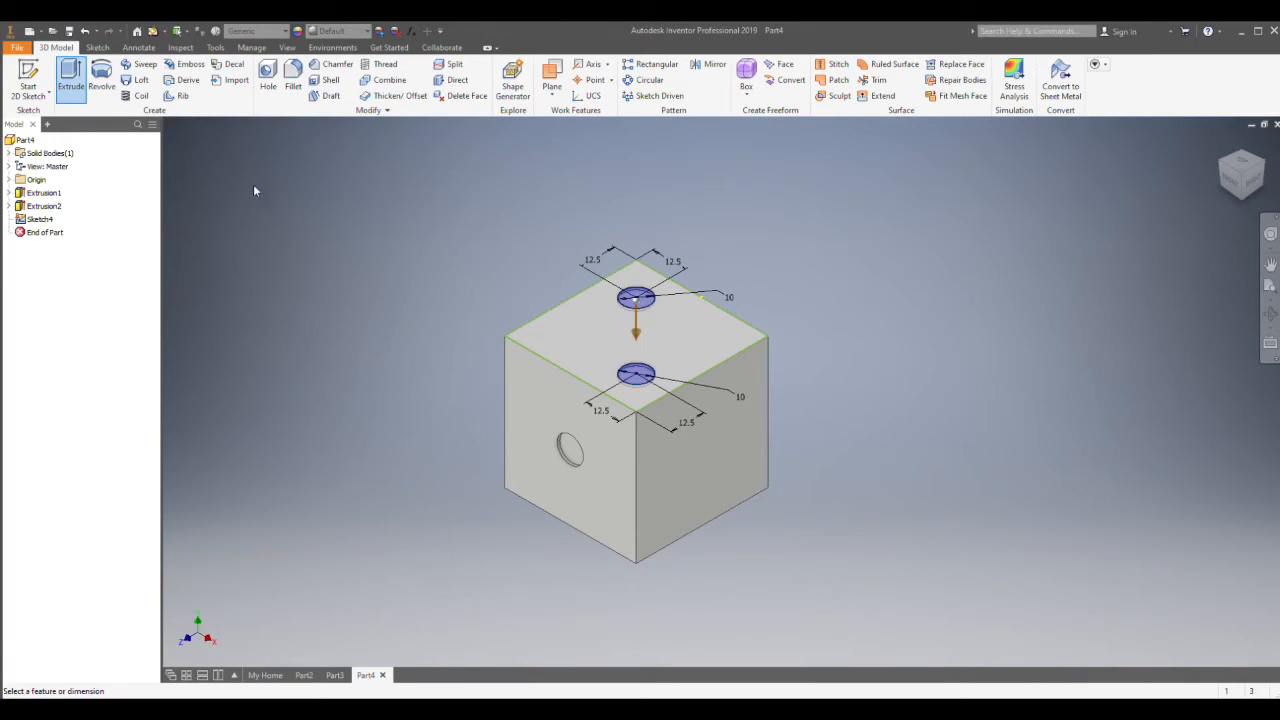
mouse_move(260, 200)
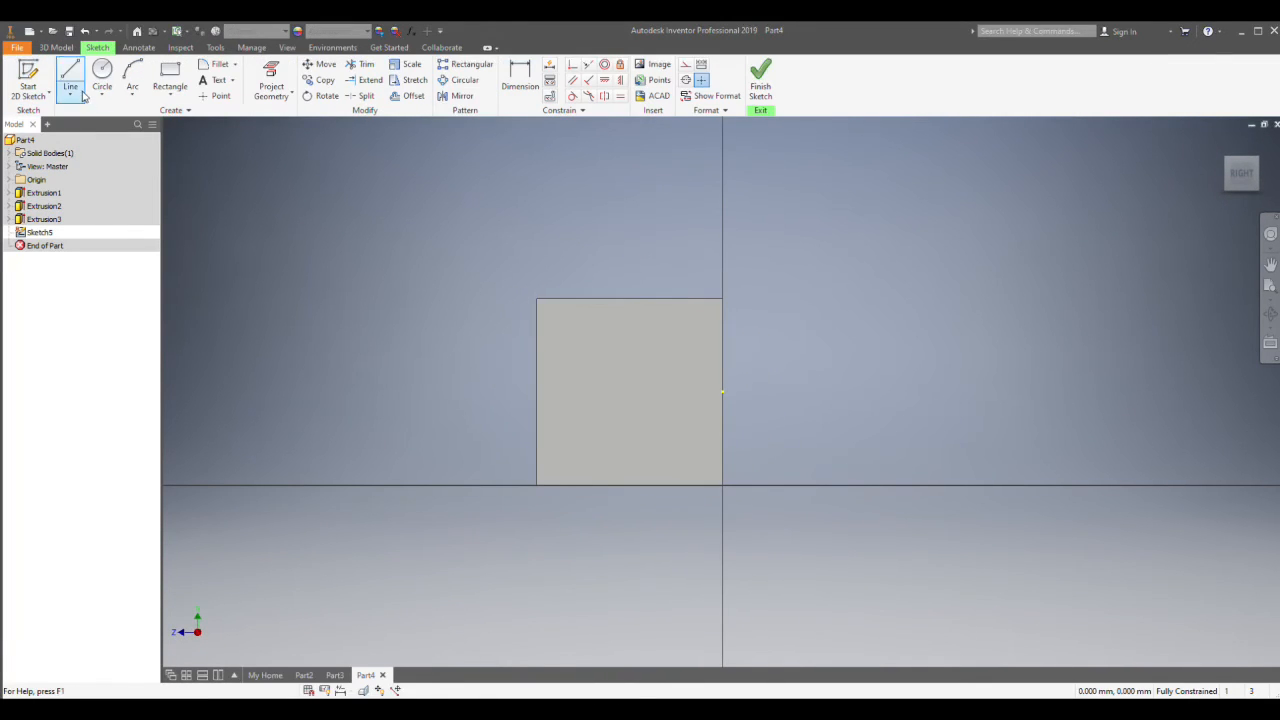
- Draw the first of three diagonal circles near the side face's top-left corner
left_click(102, 76)
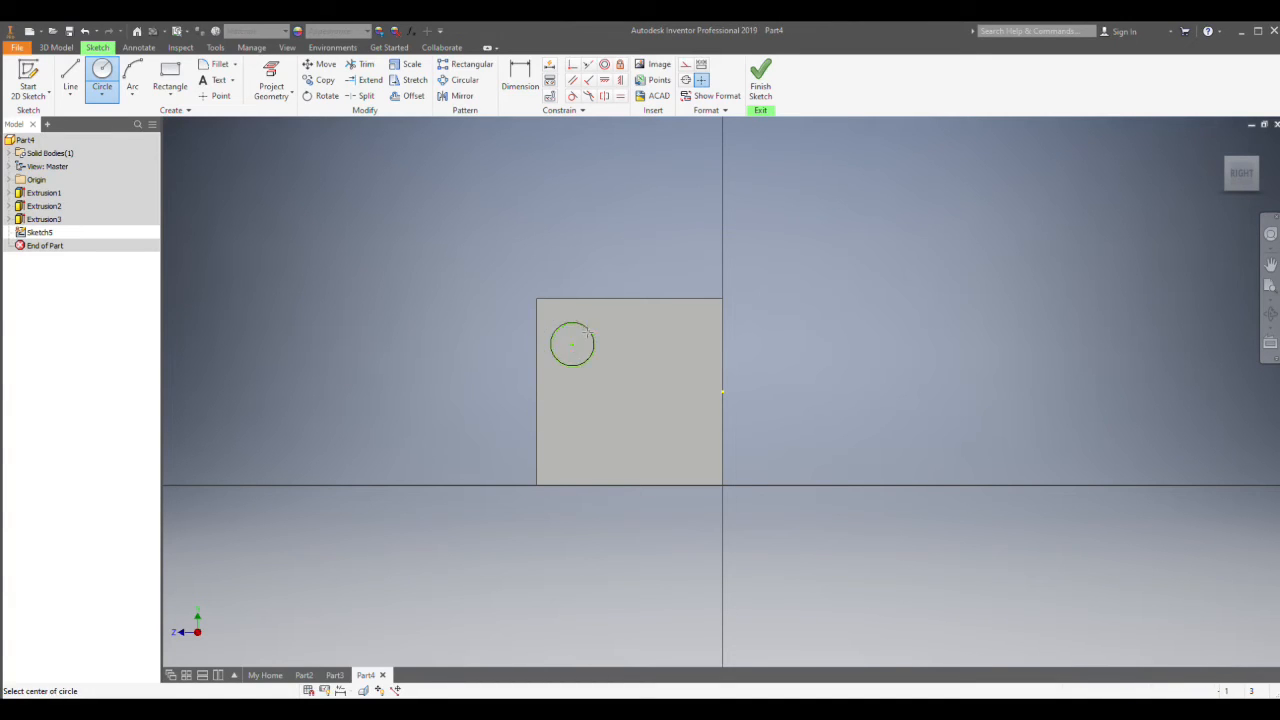
left_click(624, 400)
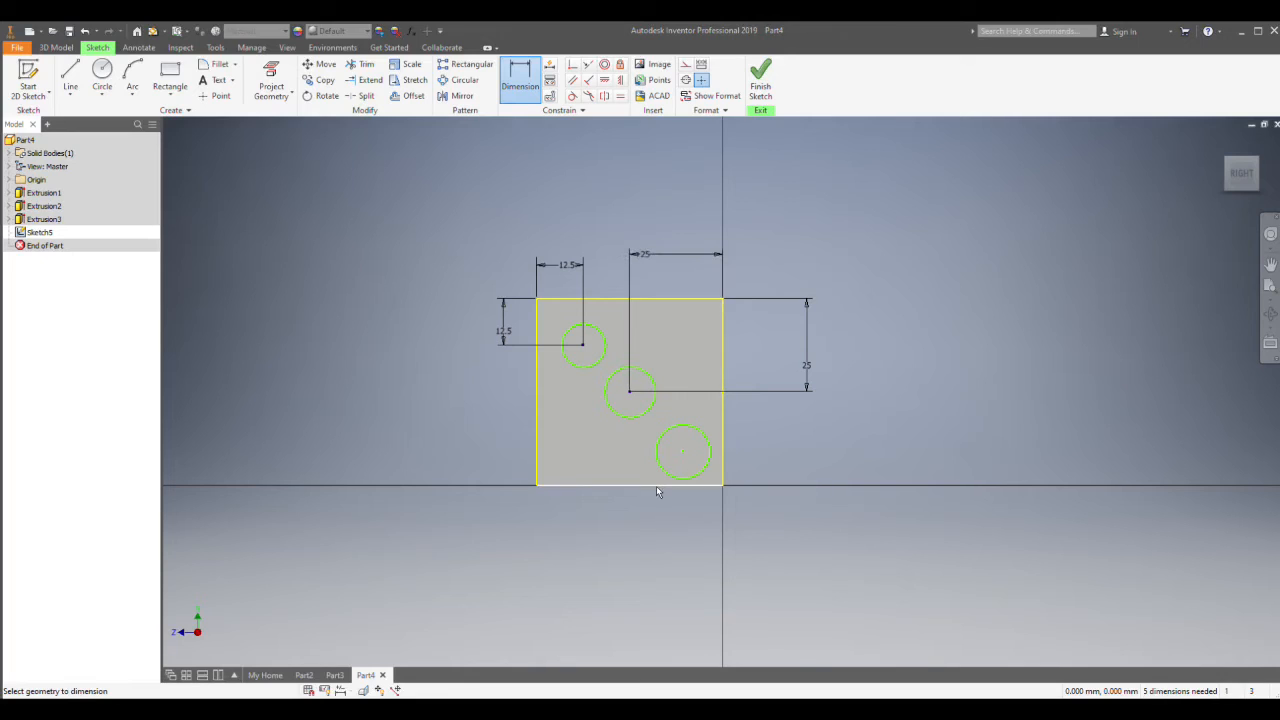
- Add 12.5 edge offsets to the lower circle and set all three circles to diameter 10
left_click(684, 480)
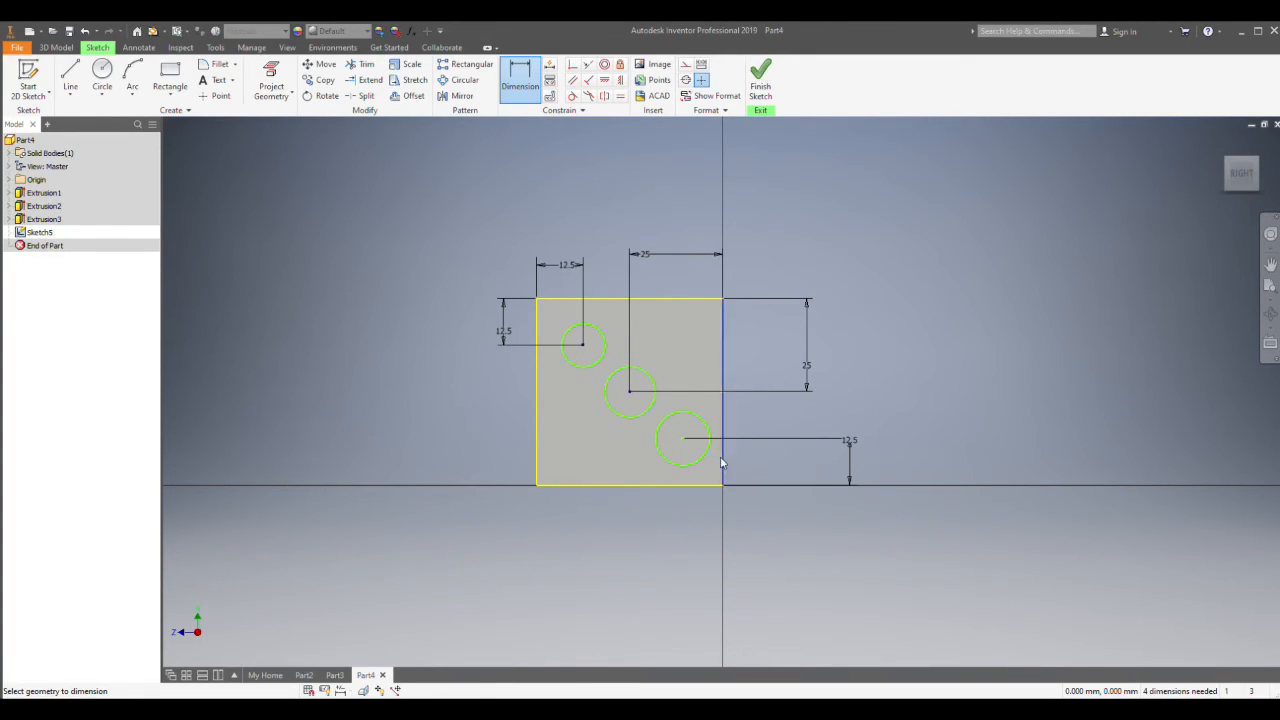
left_click(684, 440)
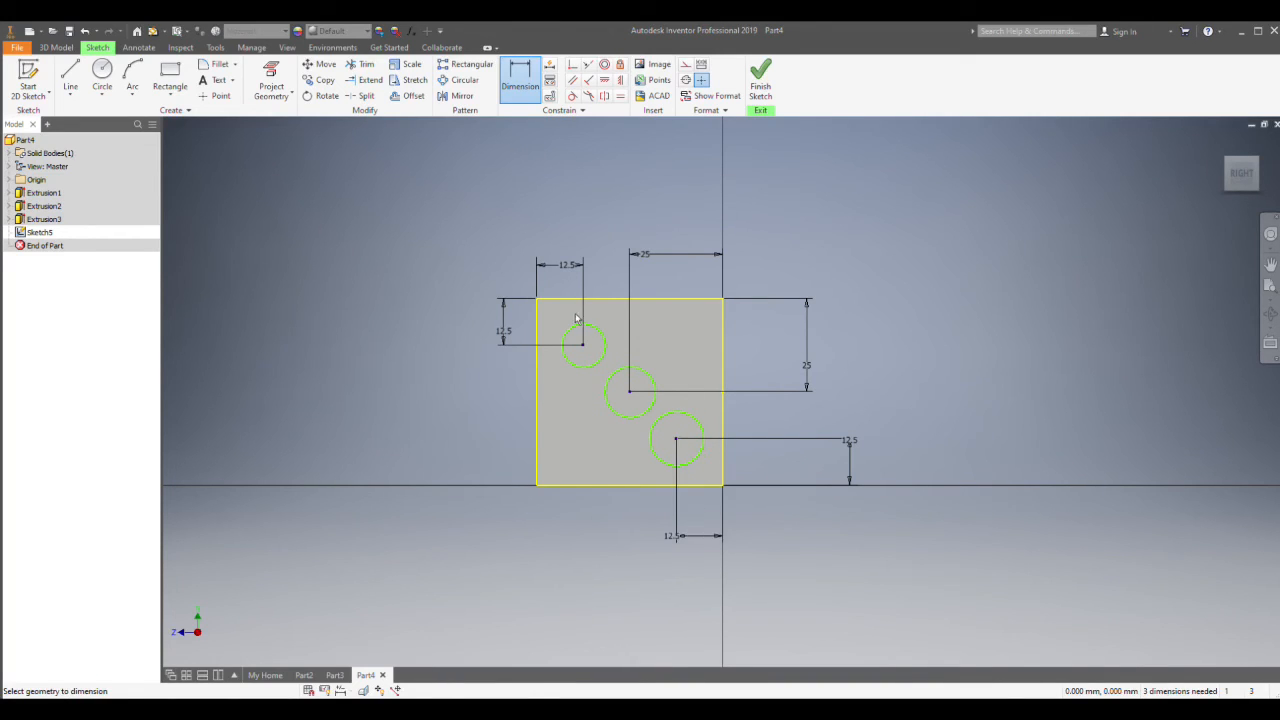
left_click(584, 344)
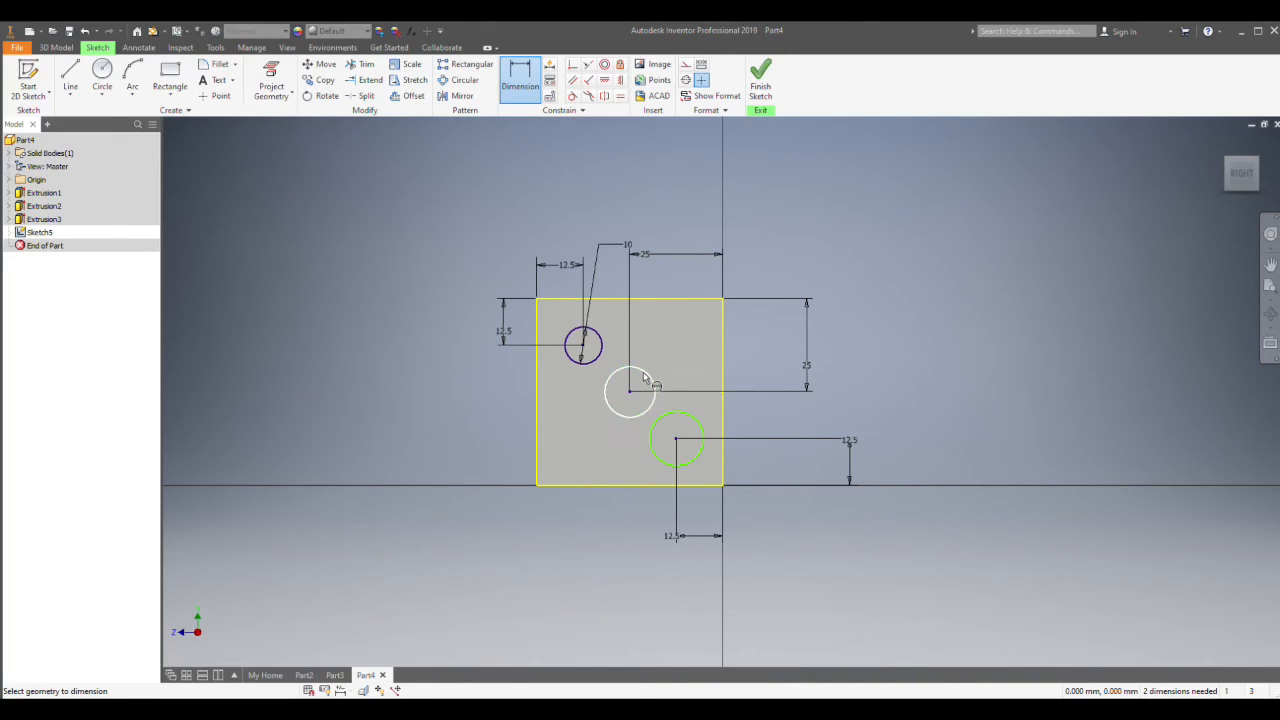
left_click(628, 390)
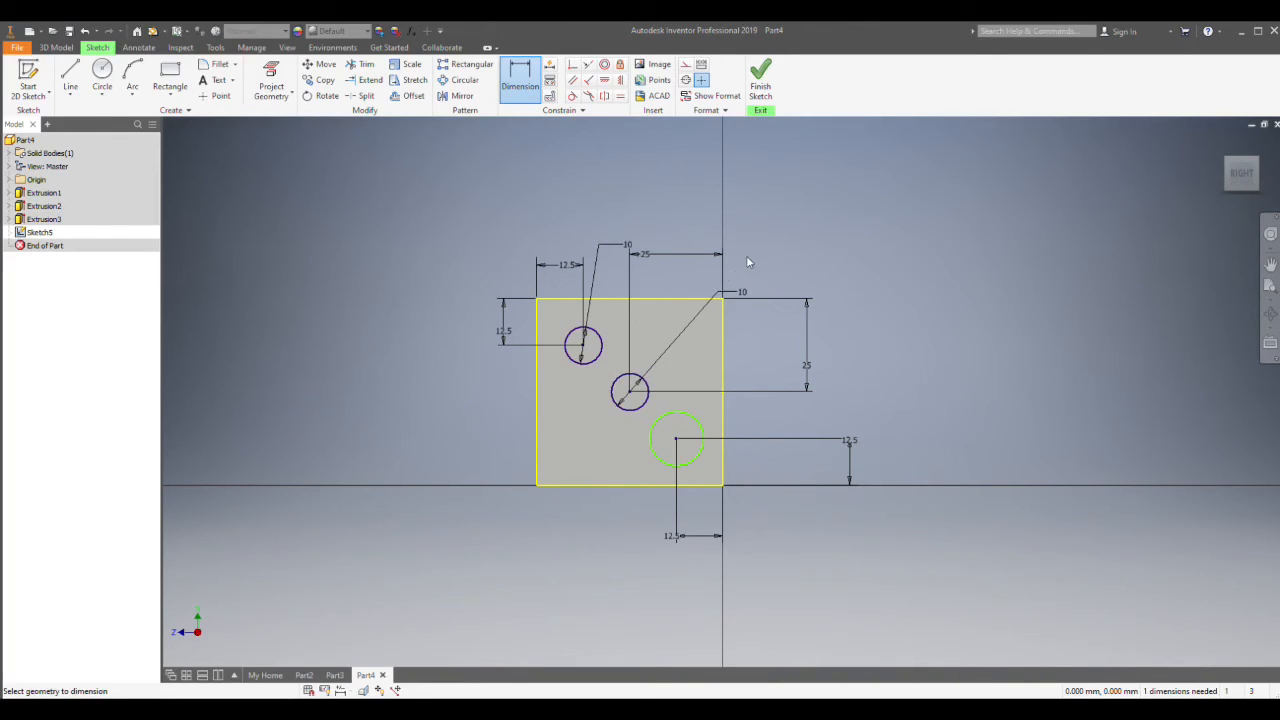
left_click(676, 438)
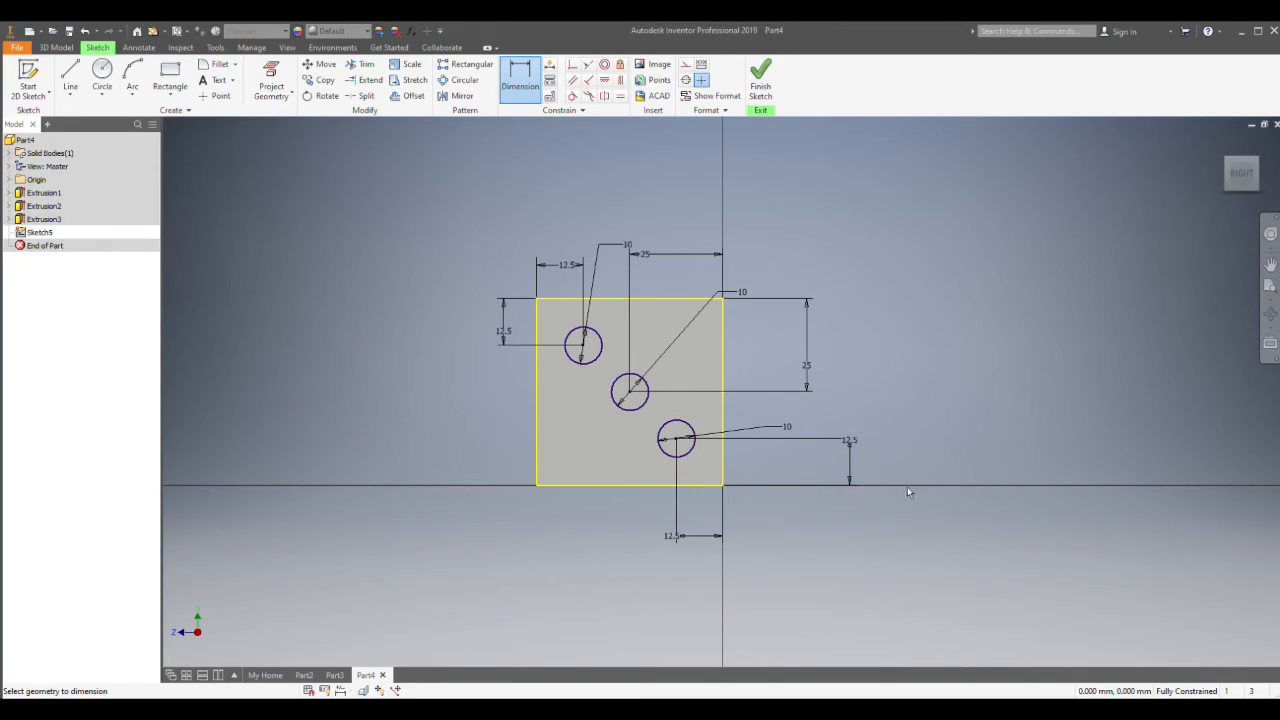
mouse_move(644, 272)
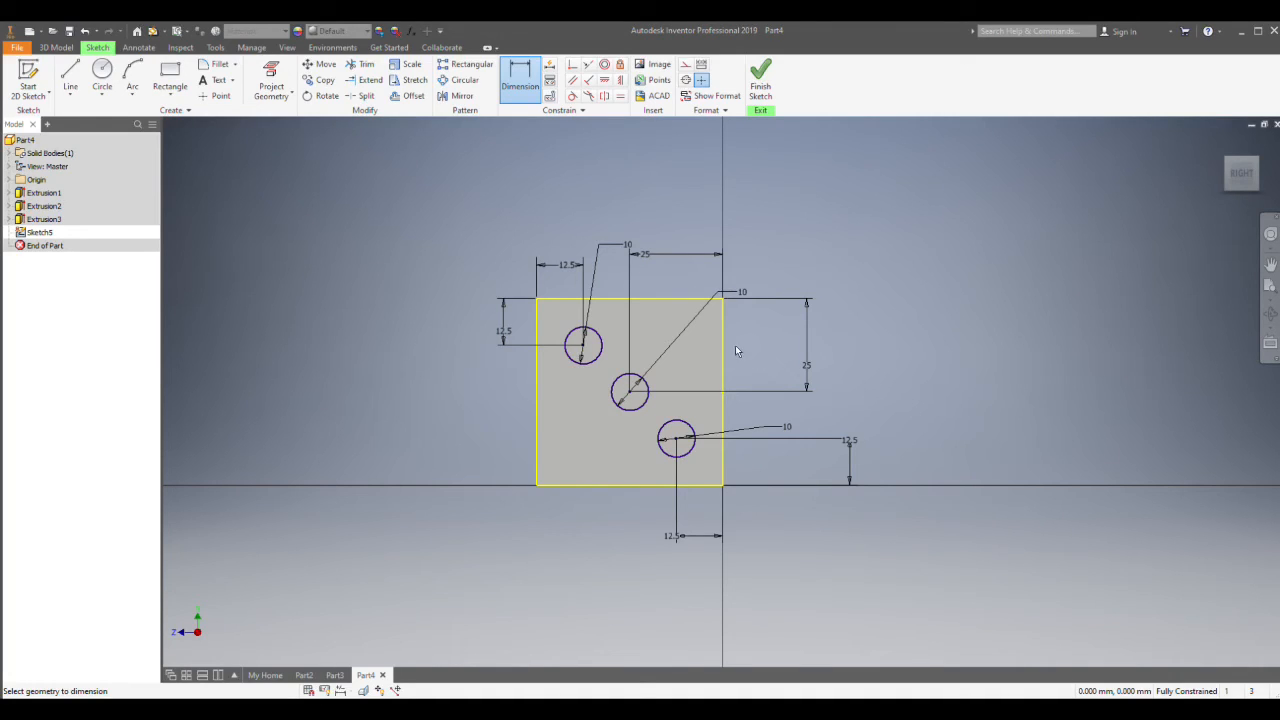
mouse_move(732, 476)
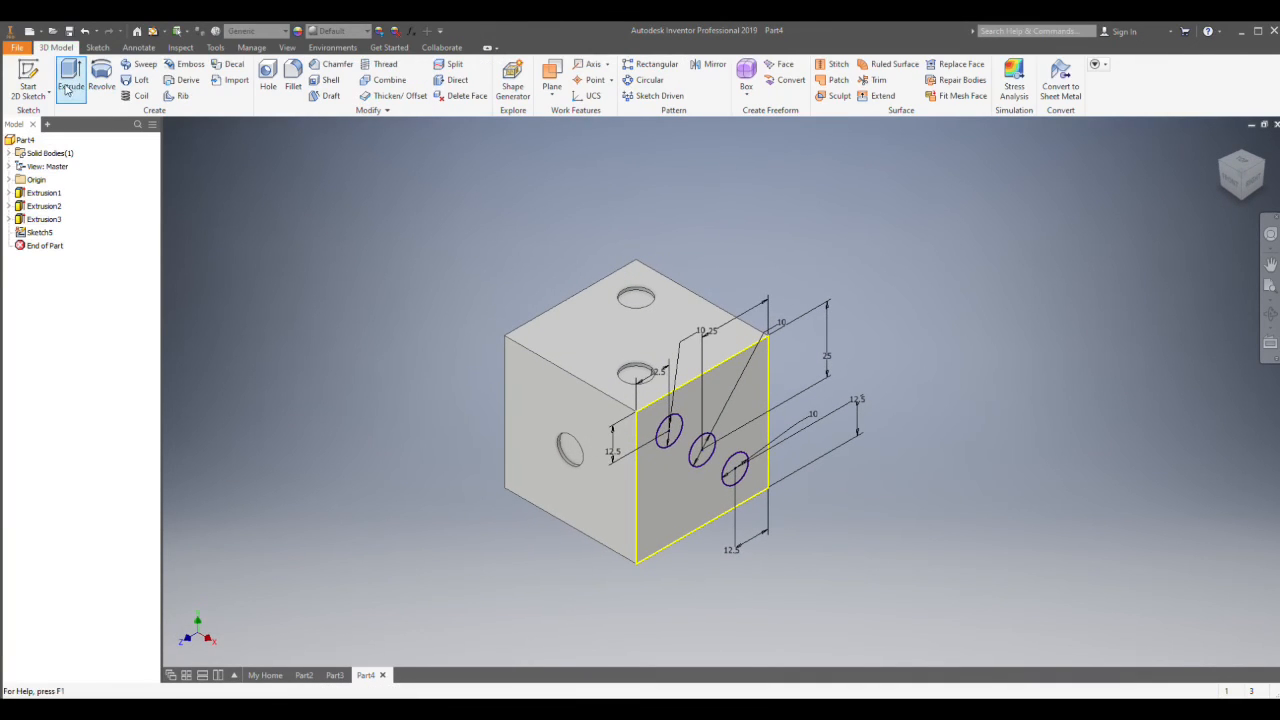
- Extrude the three circle profiles as a cut to make the three-hole face
left_click(70, 76)
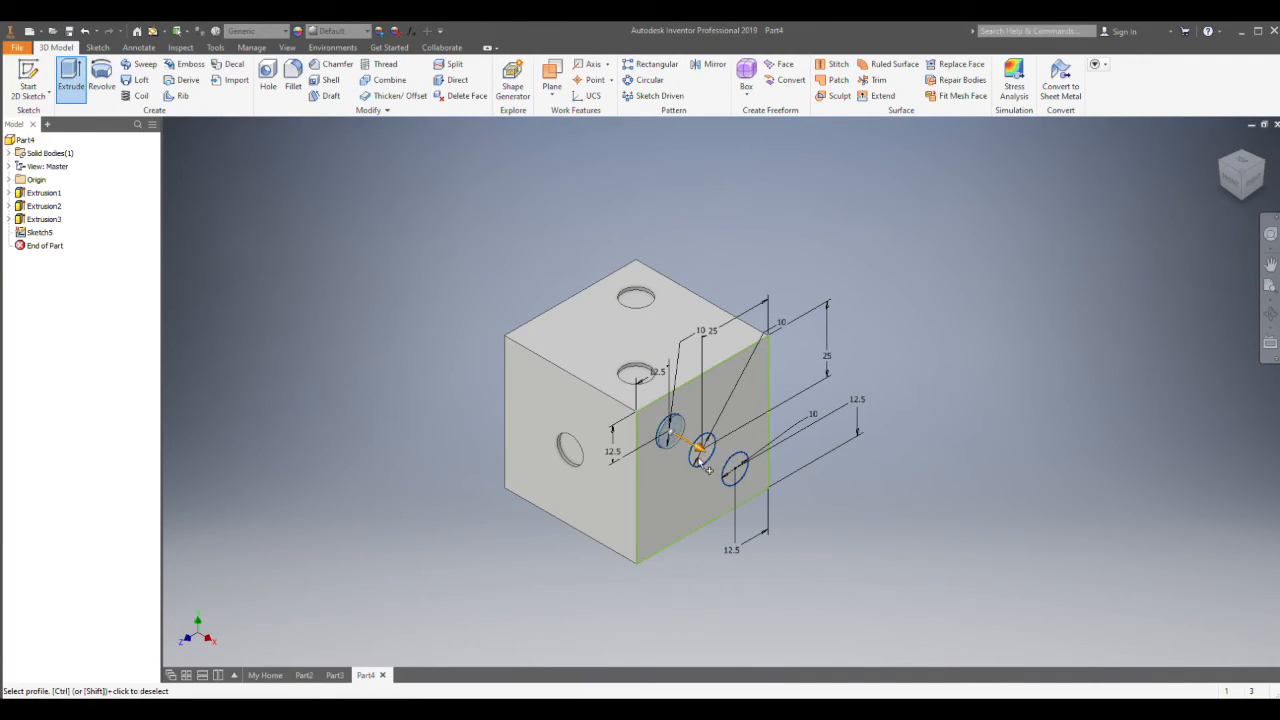
left_click(670, 430)
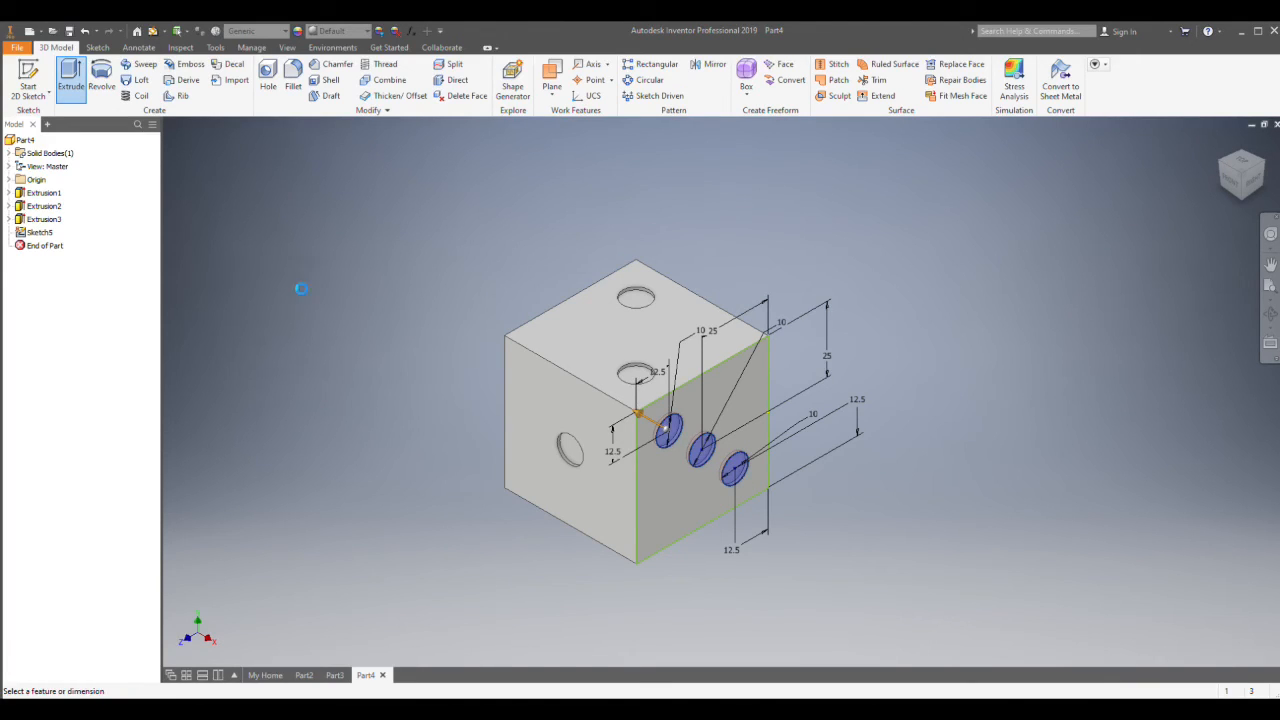
left_click(70, 76)
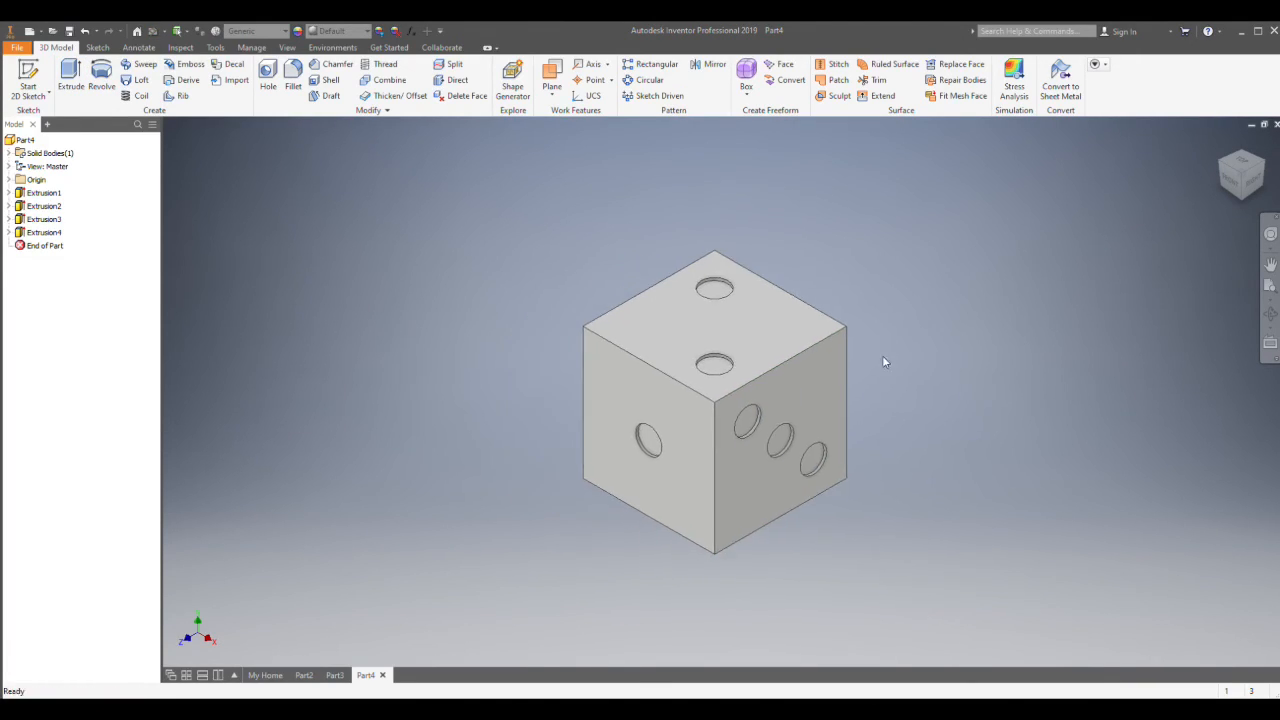
mouse_move(704, 420)
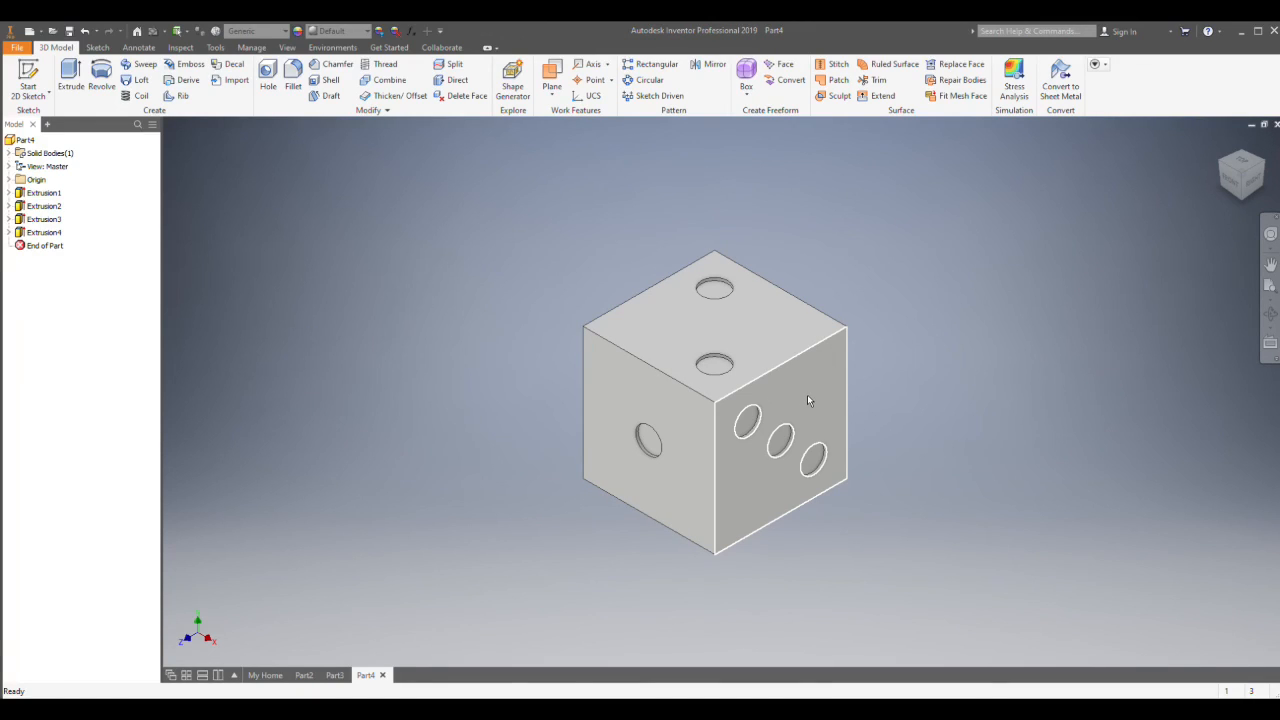
mouse_move(830, 420)
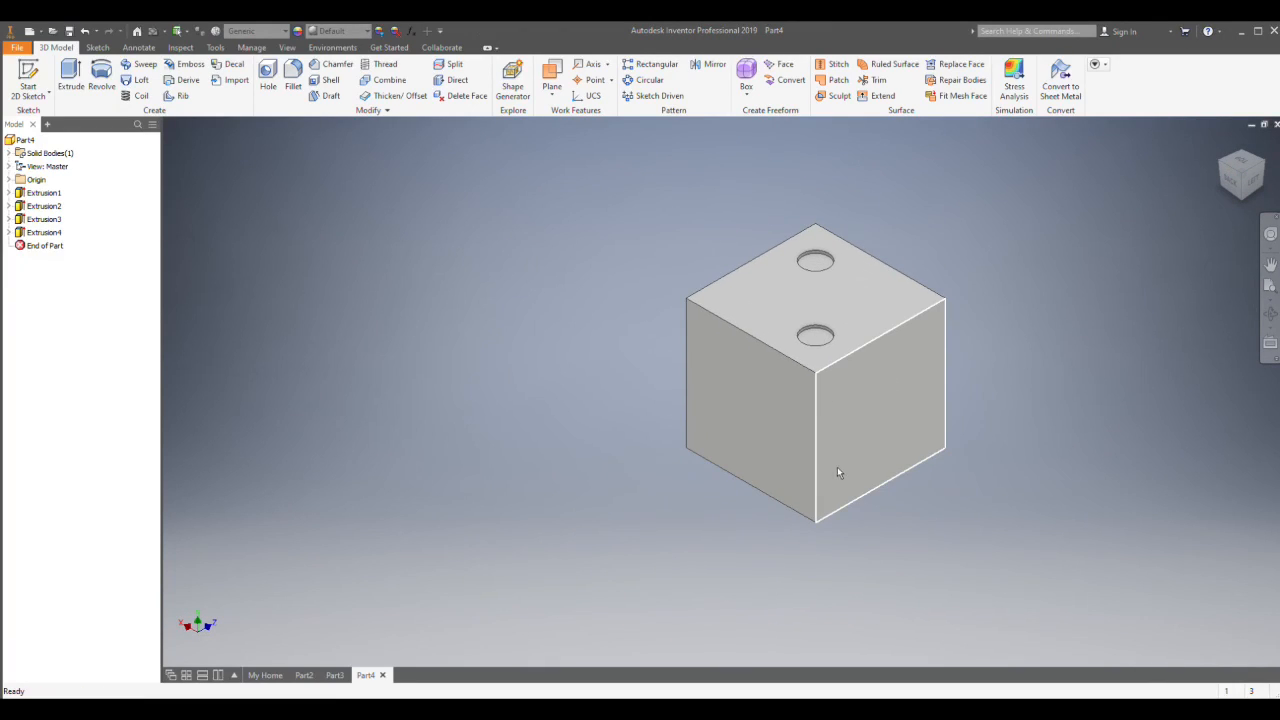
mouse_move(844, 390)
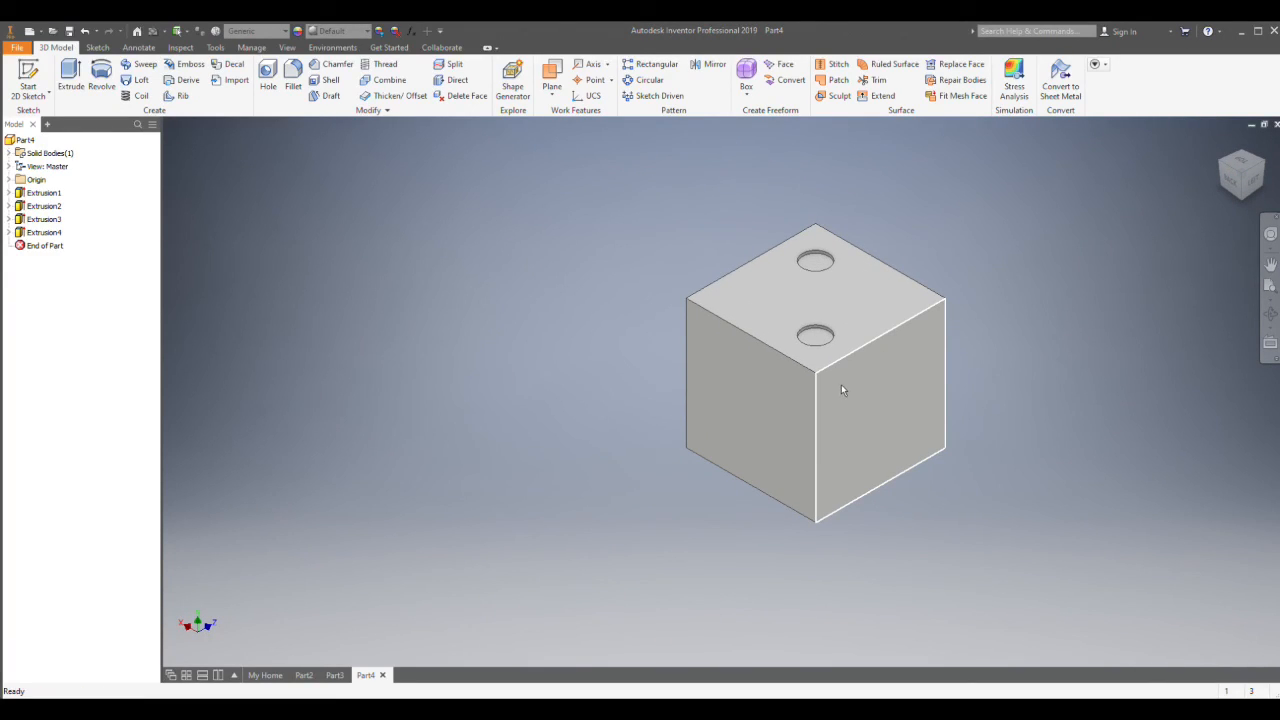
mouse_move(886, 400)
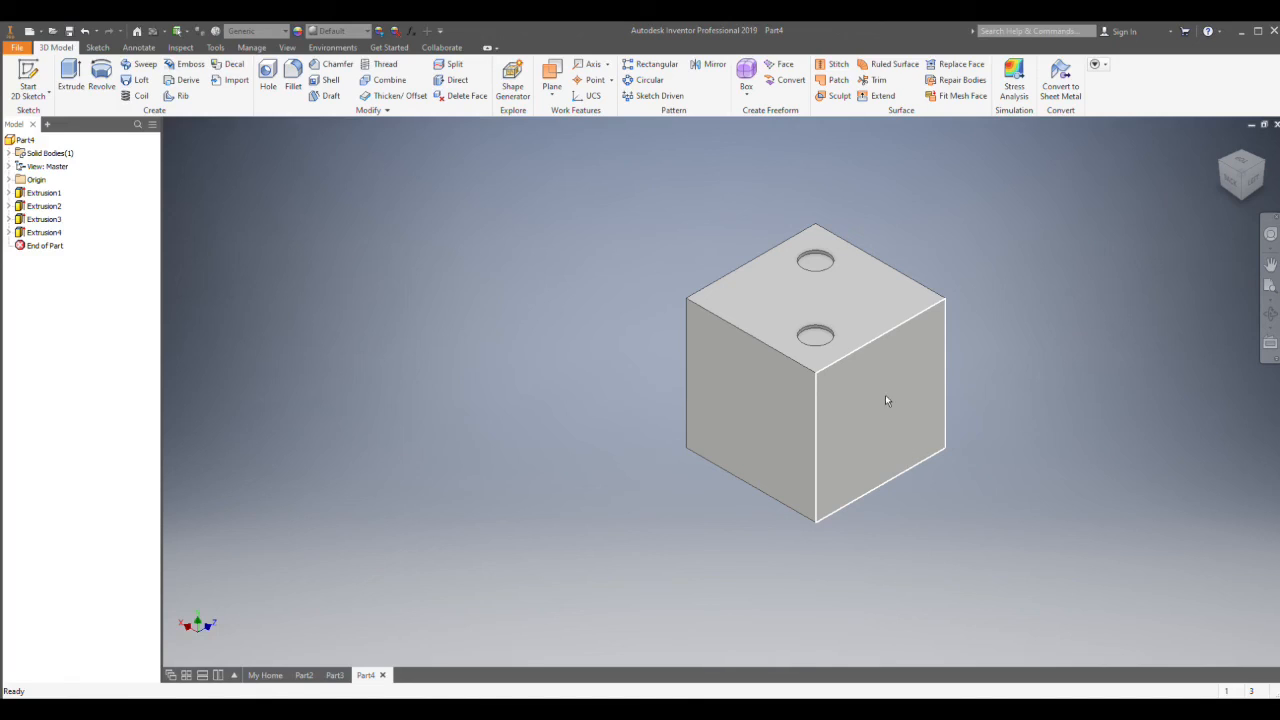
mouse_move(908, 422)
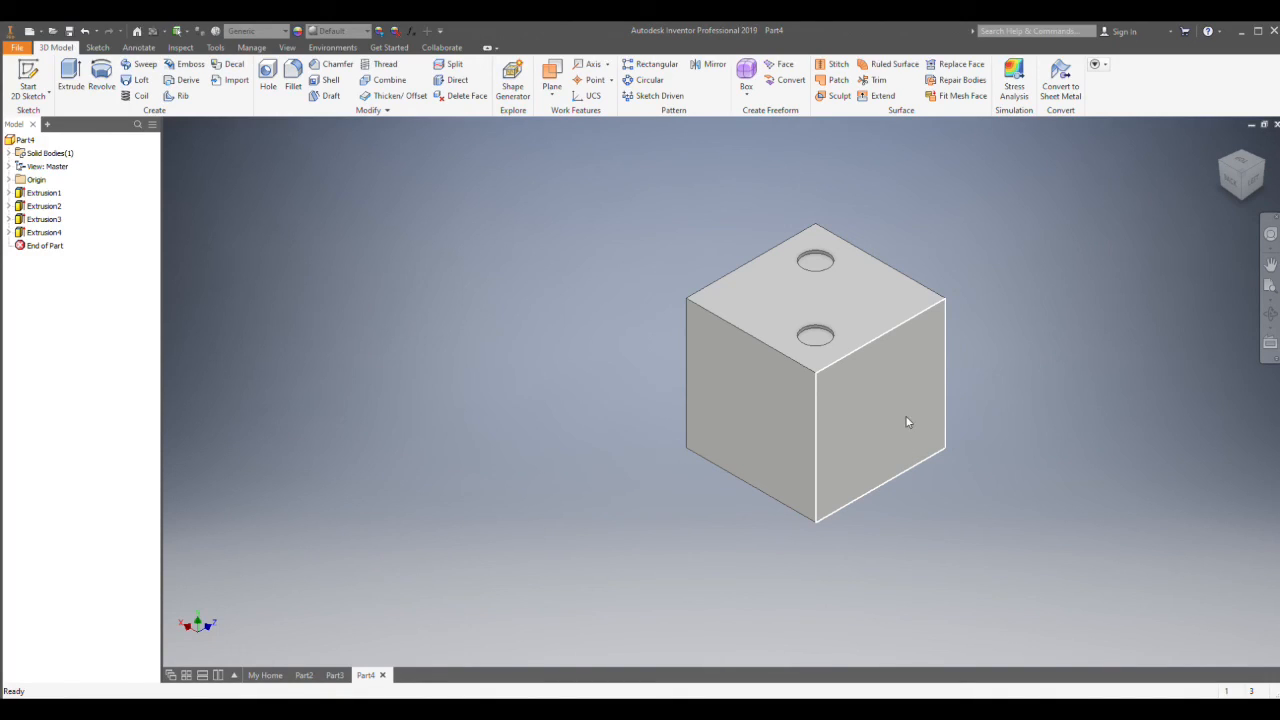